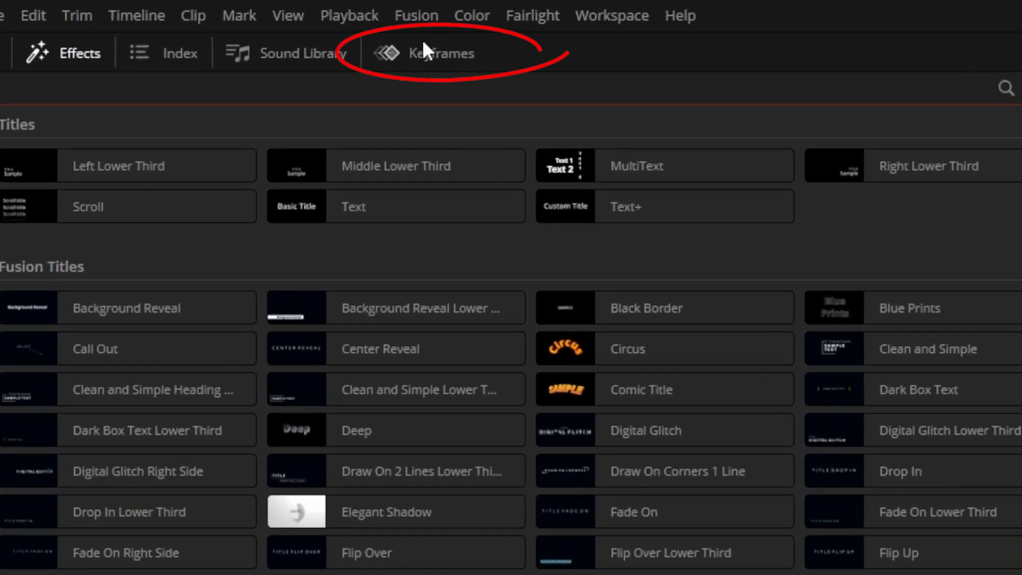
{"action": "mouse_move", "coordinate": [435, 61]}
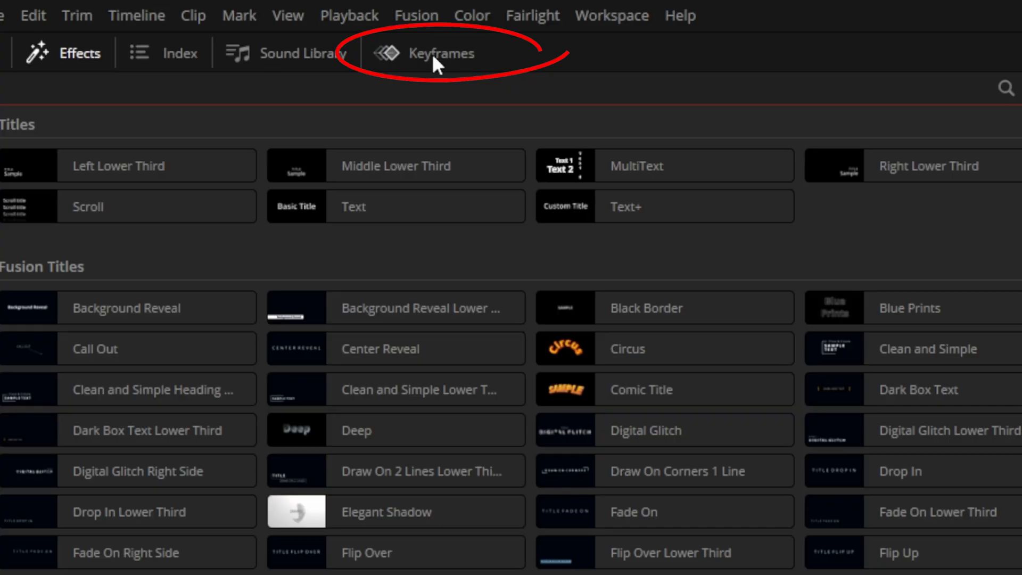
Switch to the Keyframes view so the logo clip's transform lanes appear under the timeline
{"action": "left_click", "coordinate": [428, 53]}
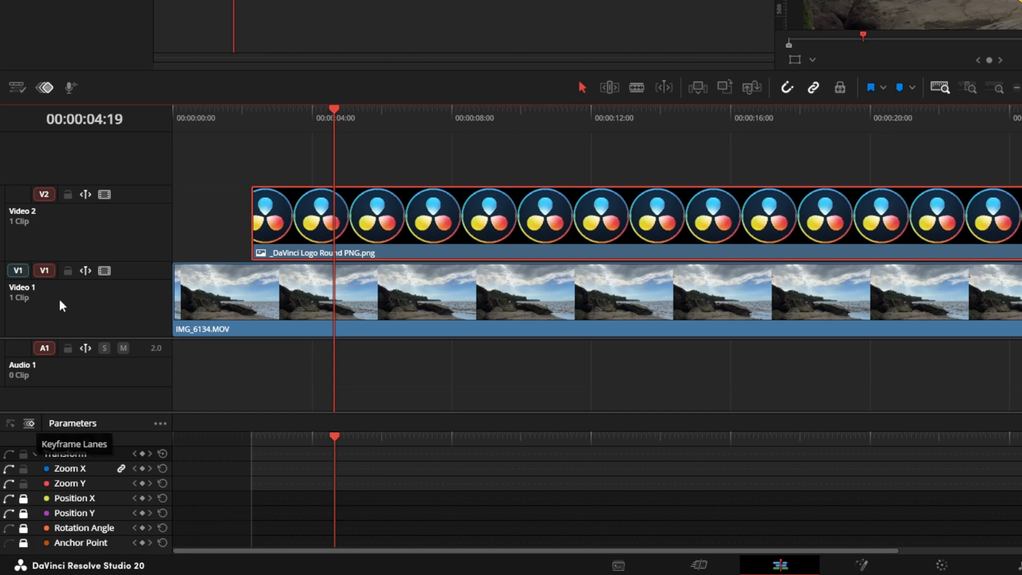
Show the full Keyframes panel and set it to Display All Video Parameters
{"action": "left_click", "coordinate": [45, 88]}
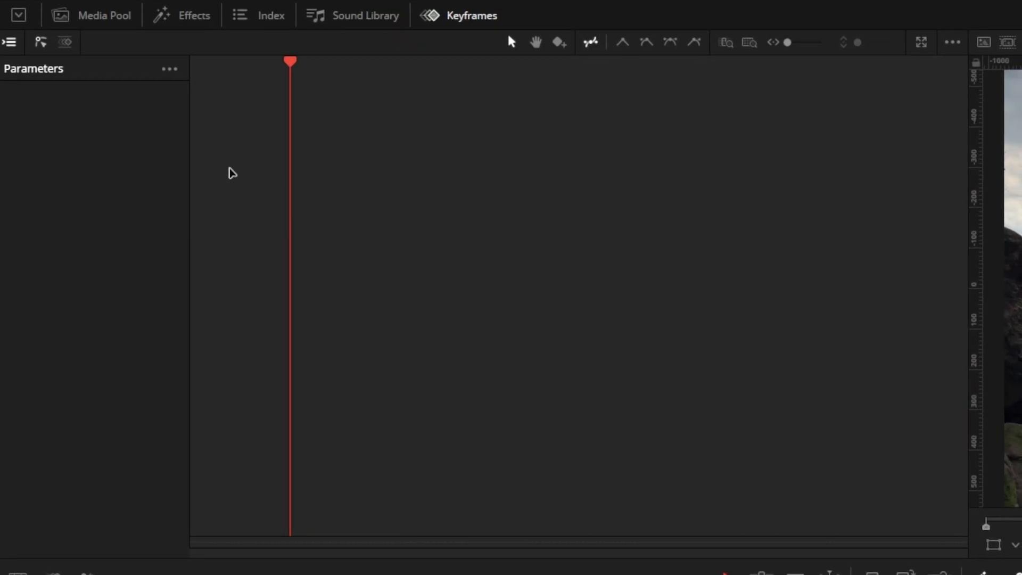
{"action": "mouse_move", "coordinate": [41, 42]}
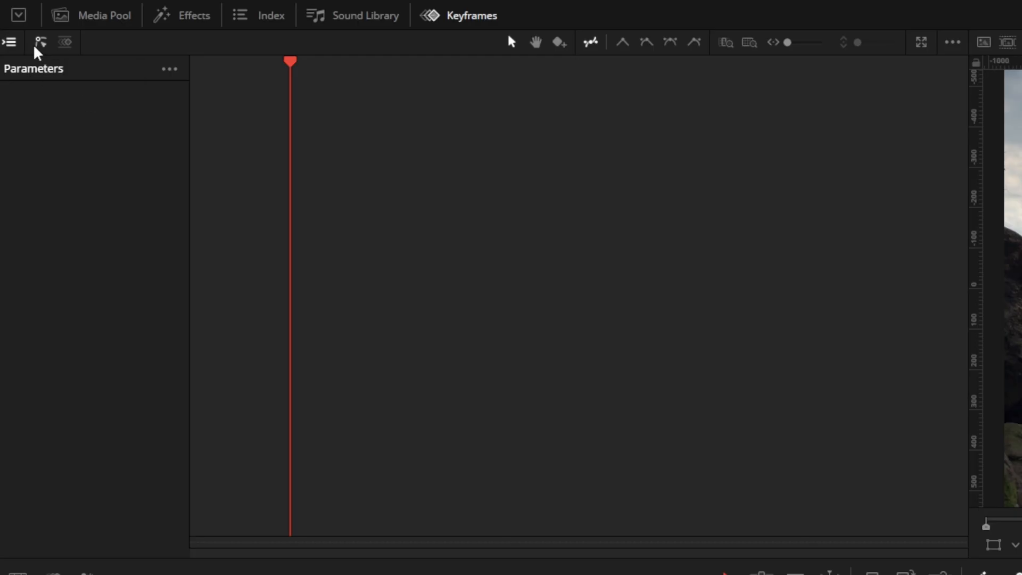
{"action": "mouse_move", "coordinate": [169, 71]}
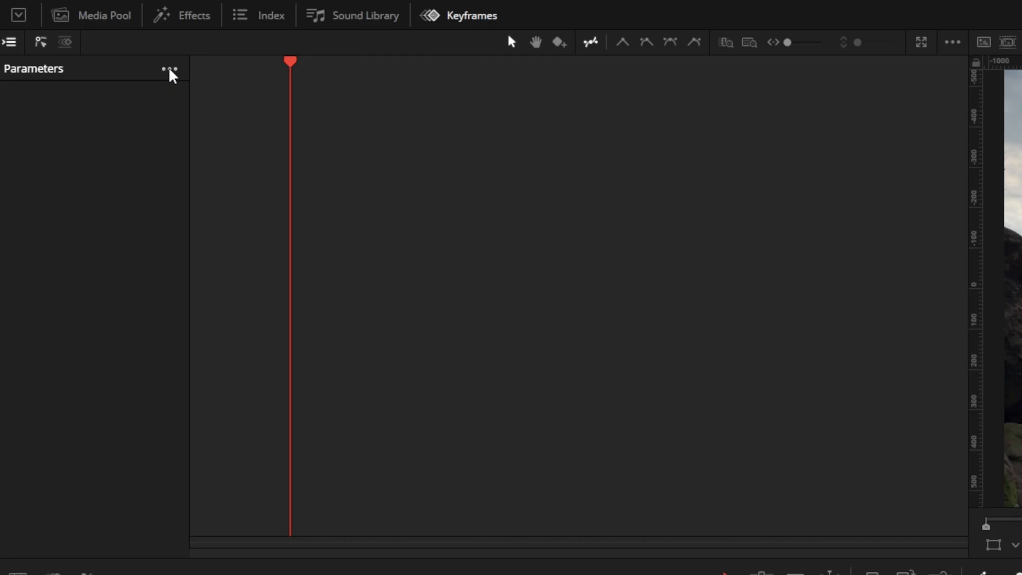
{"action": "left_click", "coordinate": [169, 69]}
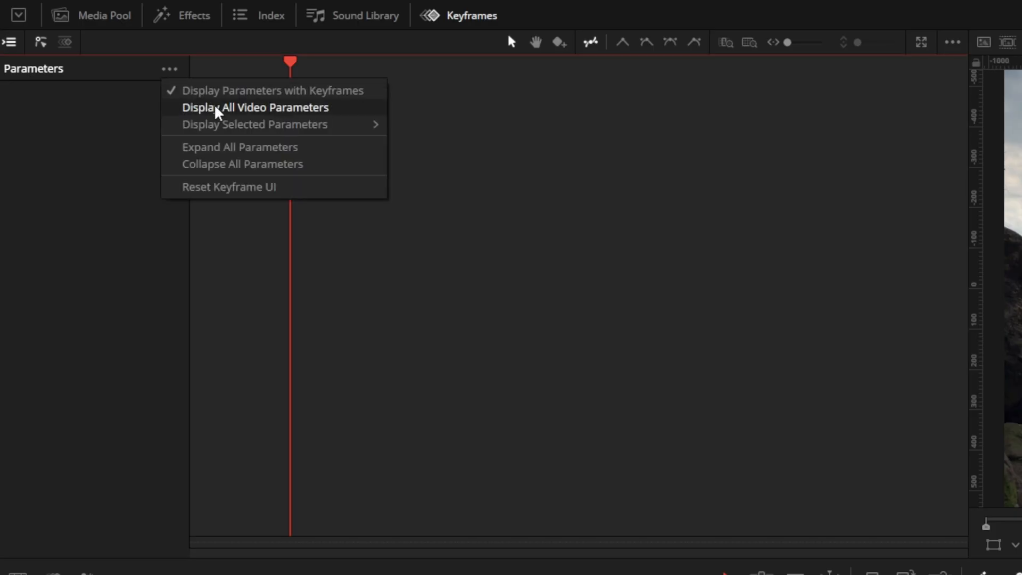
{"action": "left_click", "coordinate": [254, 107]}
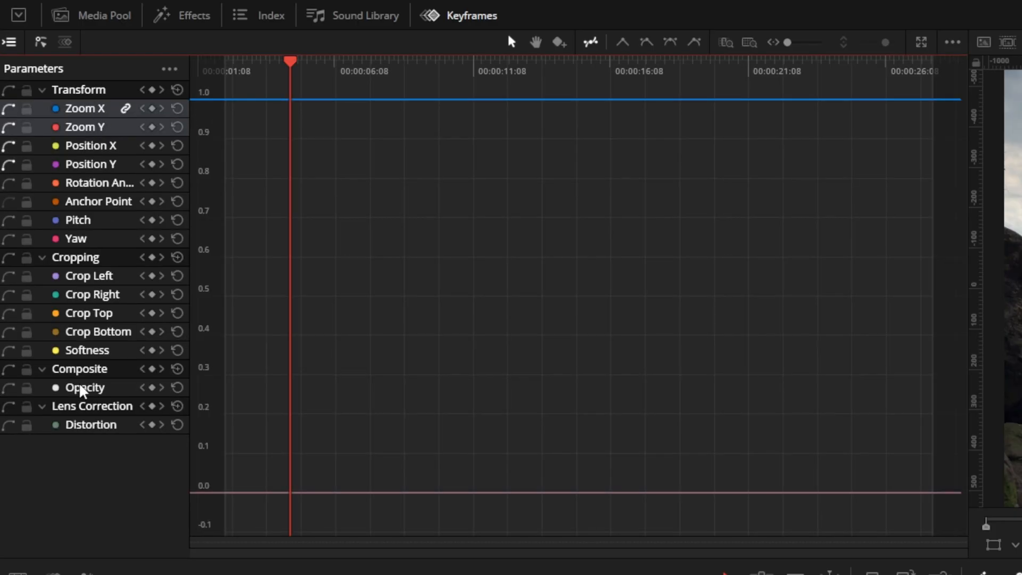
{"action": "mouse_move", "coordinate": [98, 294]}
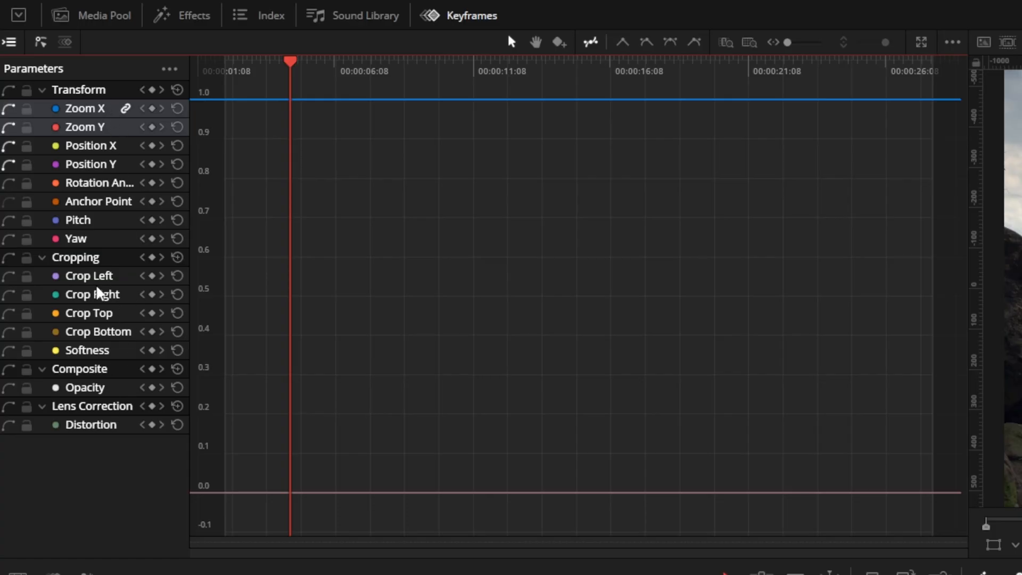
{"action": "mouse_move", "coordinate": [99, 294]}
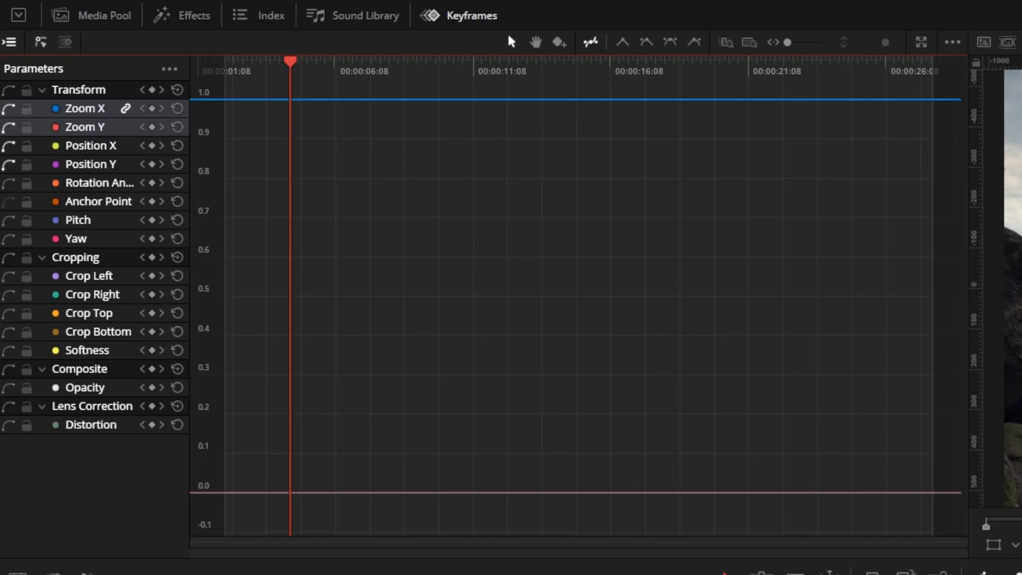
{"action": "mouse_move", "coordinate": [717, 156]}
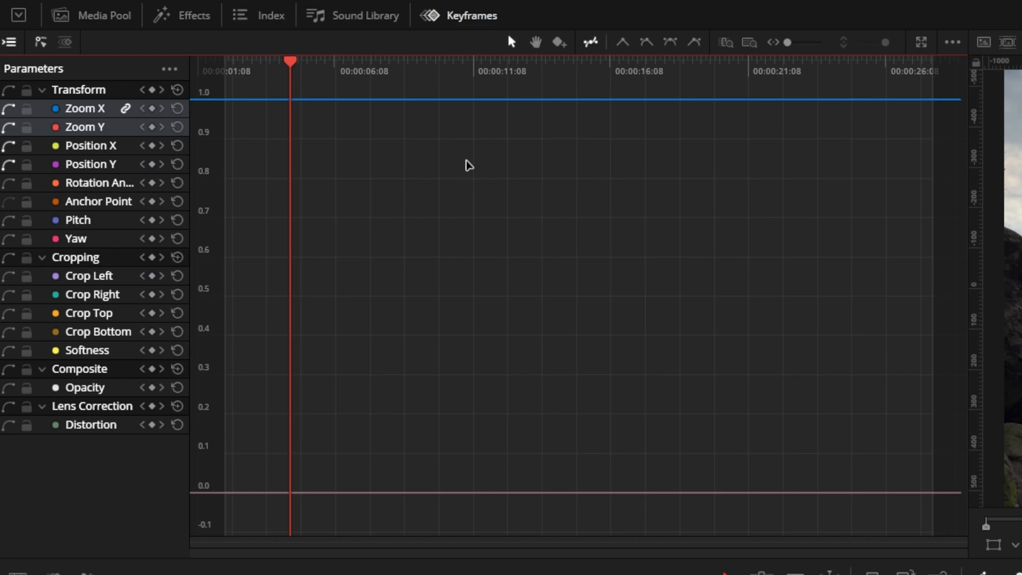
{"action": "mouse_move", "coordinate": [158, 164]}
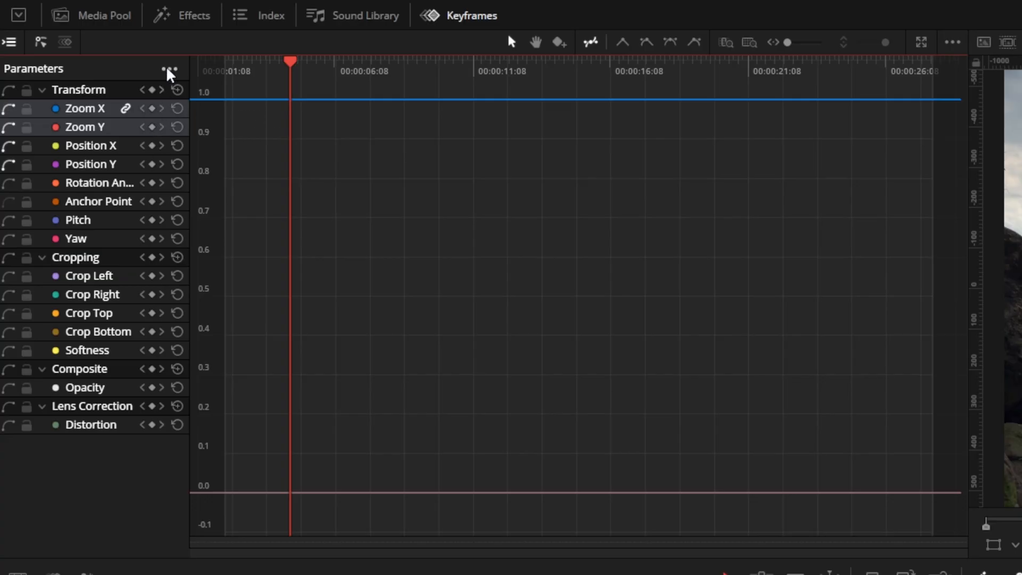
Set the panel to Display Parameters with Keyframes only, emptying the list
{"action": "left_click", "coordinate": [169, 68]}
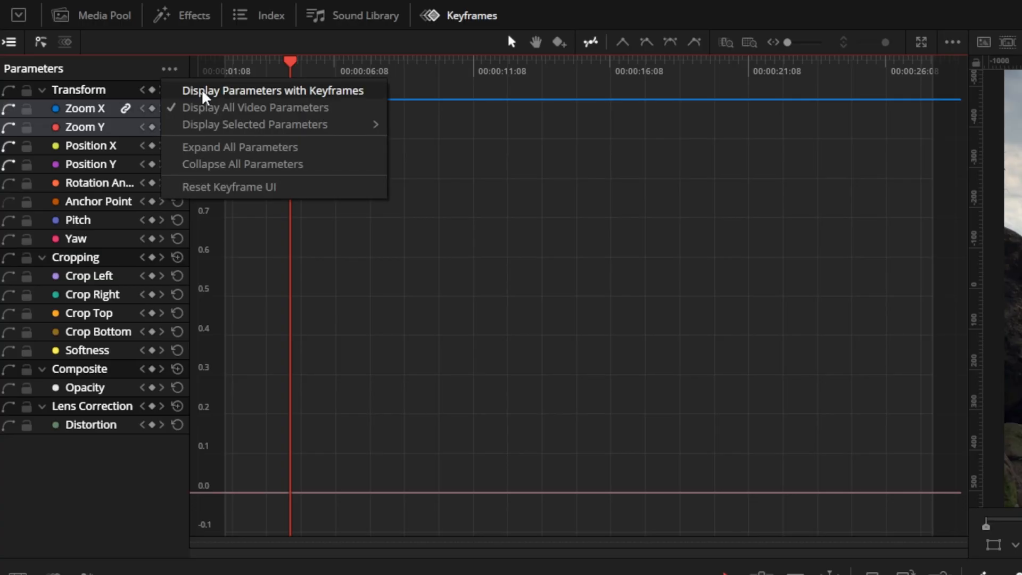
{"action": "left_click", "coordinate": [272, 89]}
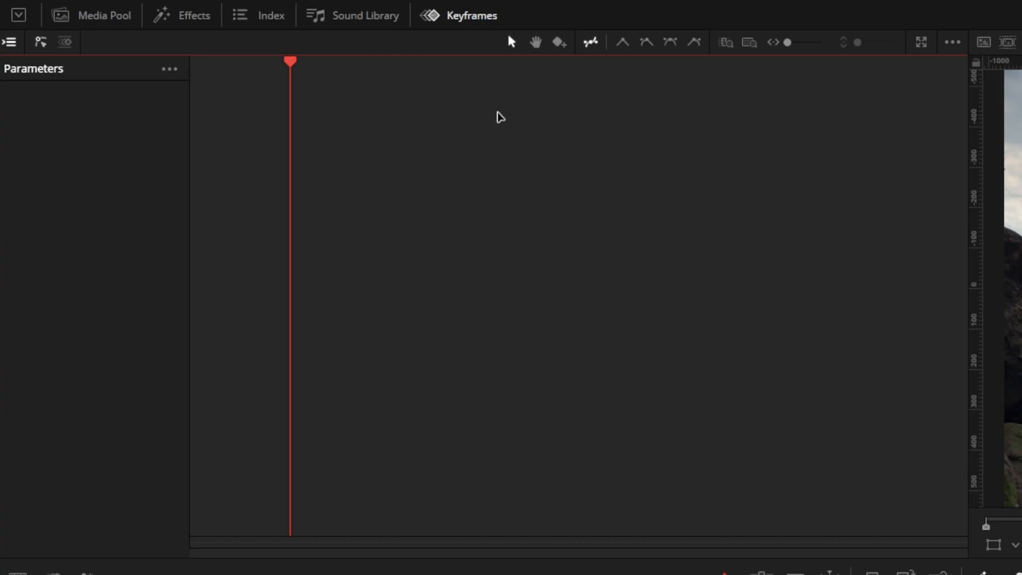
{"action": "mouse_move", "coordinate": [624, 43]}
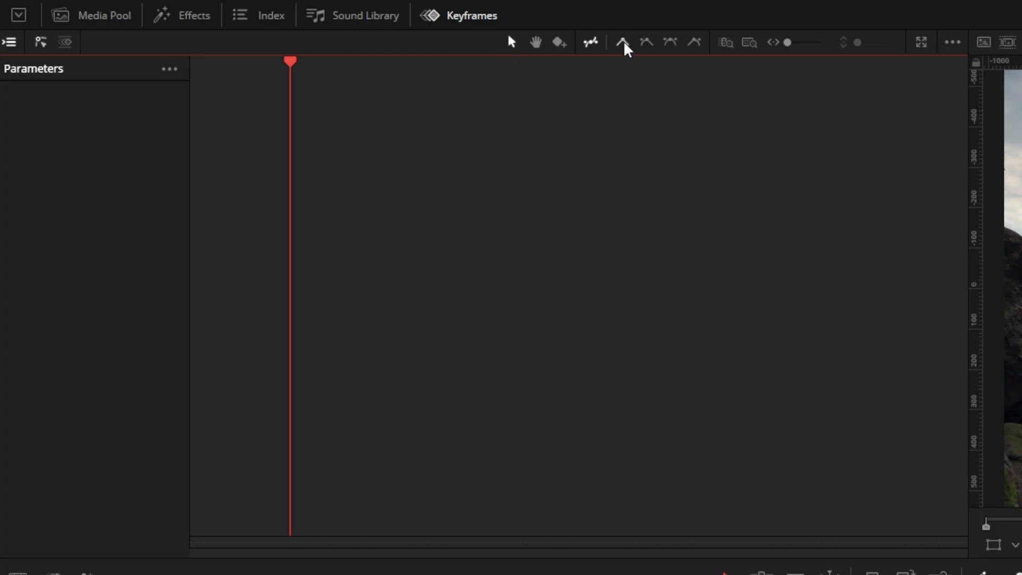
{"action": "mouse_move", "coordinate": [727, 52]}
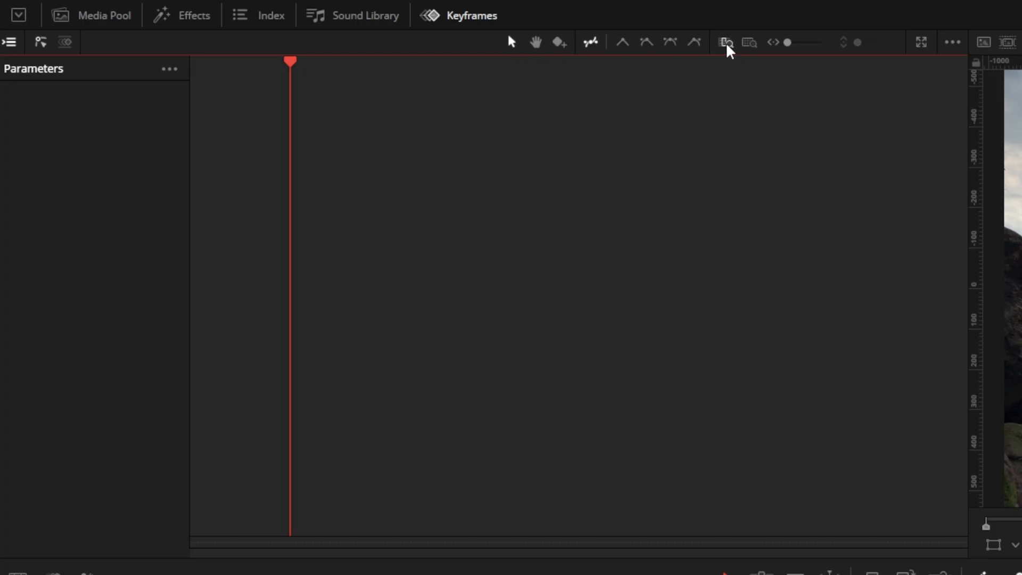
{"action": "mouse_move", "coordinate": [725, 43]}
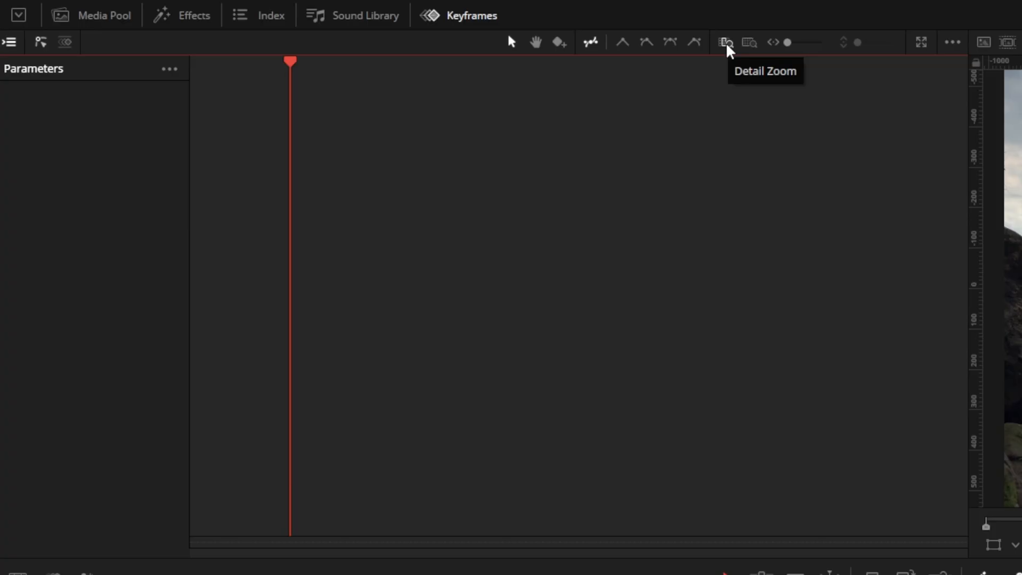
{"action": "mouse_move", "coordinate": [715, 56]}
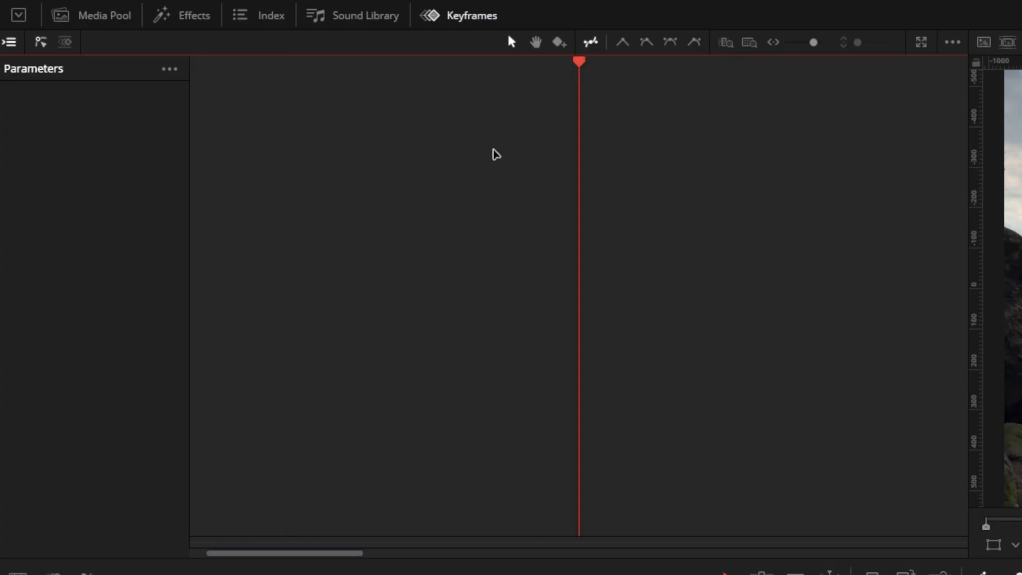
{"action": "mouse_move", "coordinate": [680, 88]}
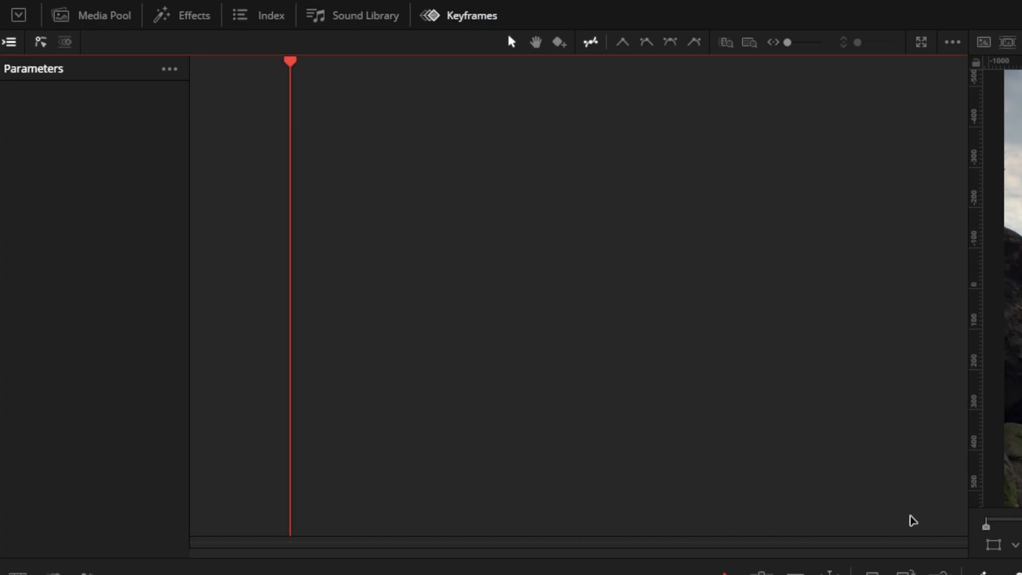
{"action": "mouse_move", "coordinate": [788, 100]}
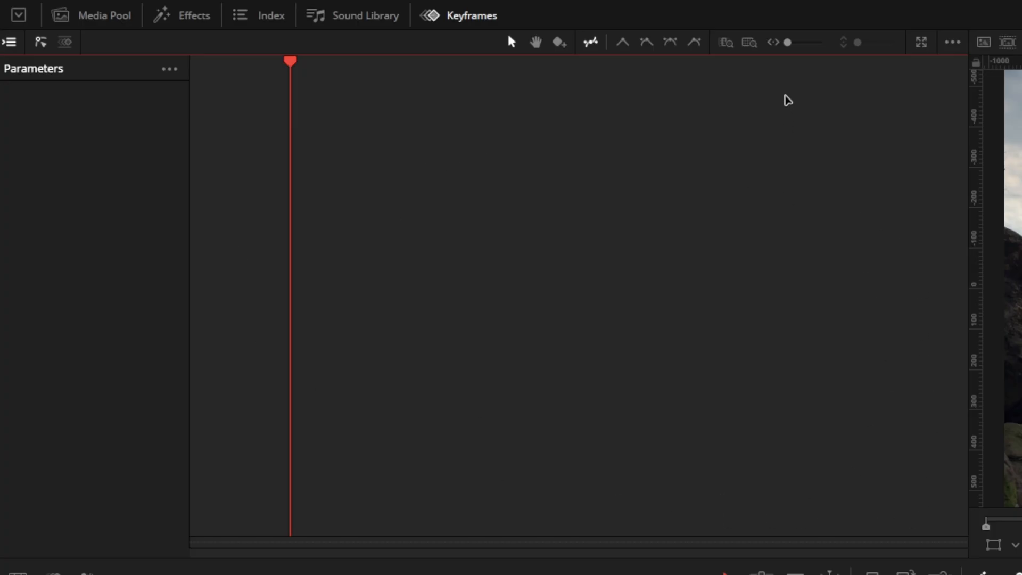
{"action": "mouse_move", "coordinate": [789, 49]}
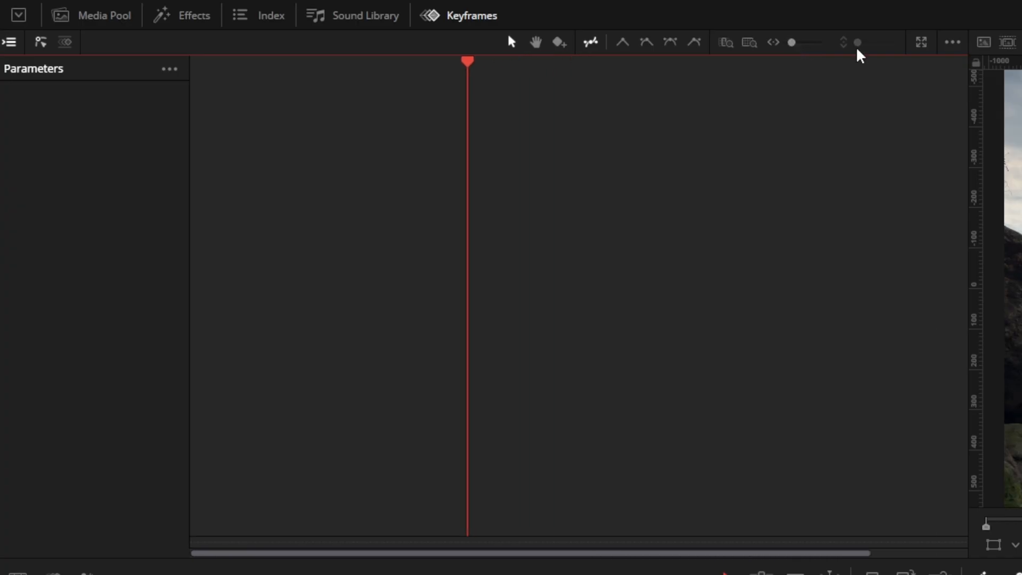
{"action": "mouse_move", "coordinate": [838, 41]}
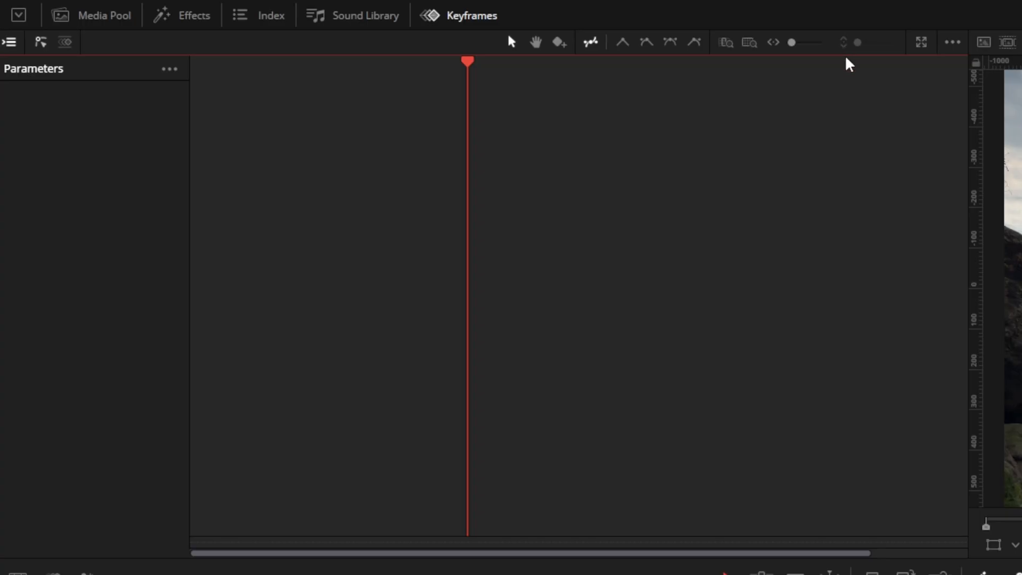
{"action": "mouse_move", "coordinate": [852, 64]}
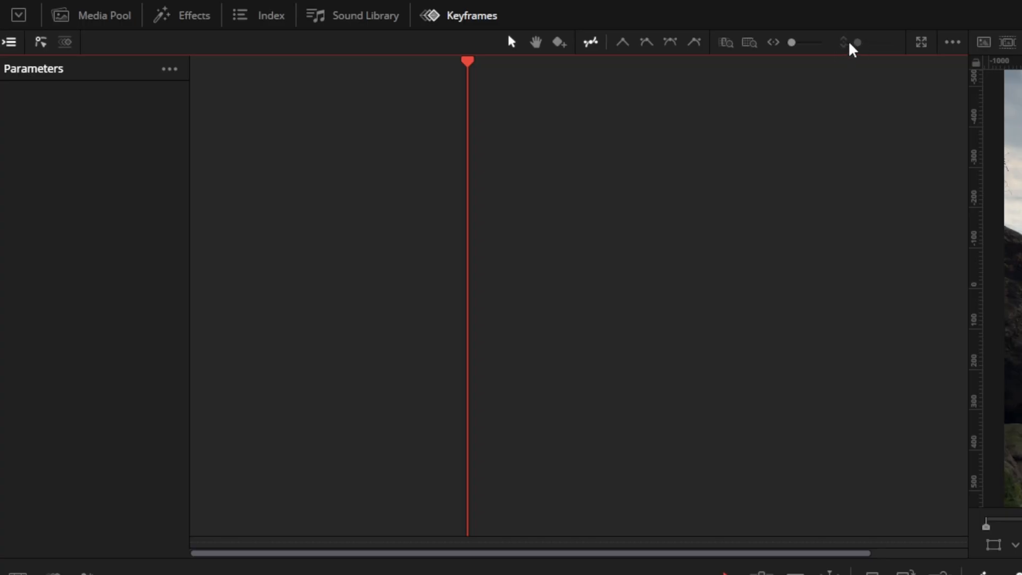
{"action": "mouse_move", "coordinate": [848, 51]}
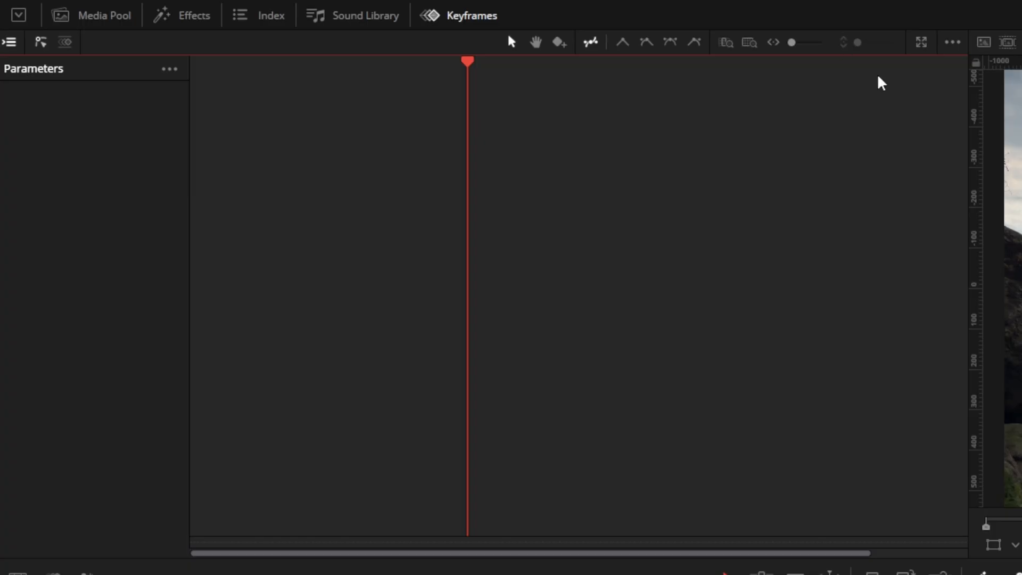
{"action": "mouse_move", "coordinate": [920, 42]}
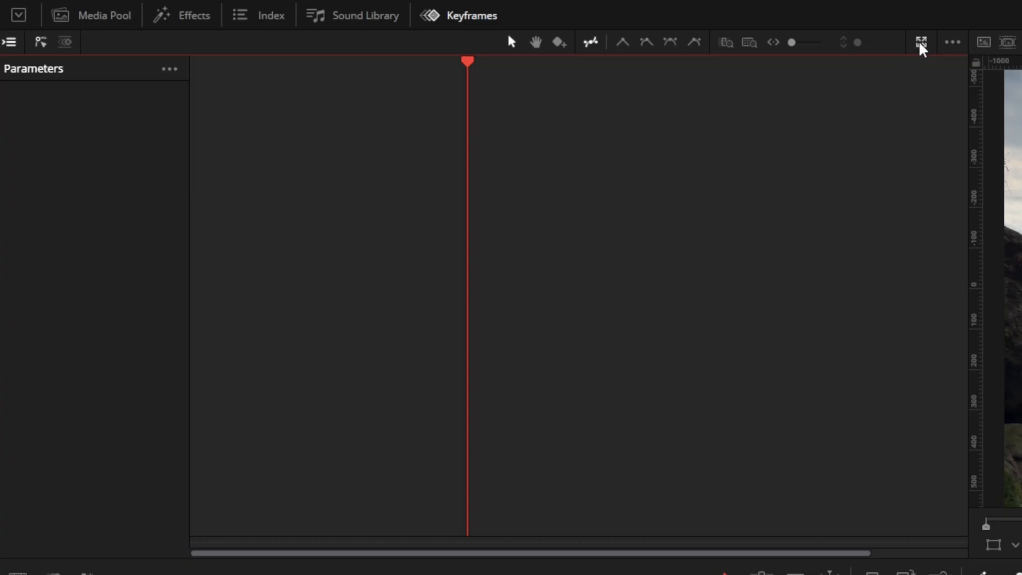
{"action": "left_click", "coordinate": [921, 42]}
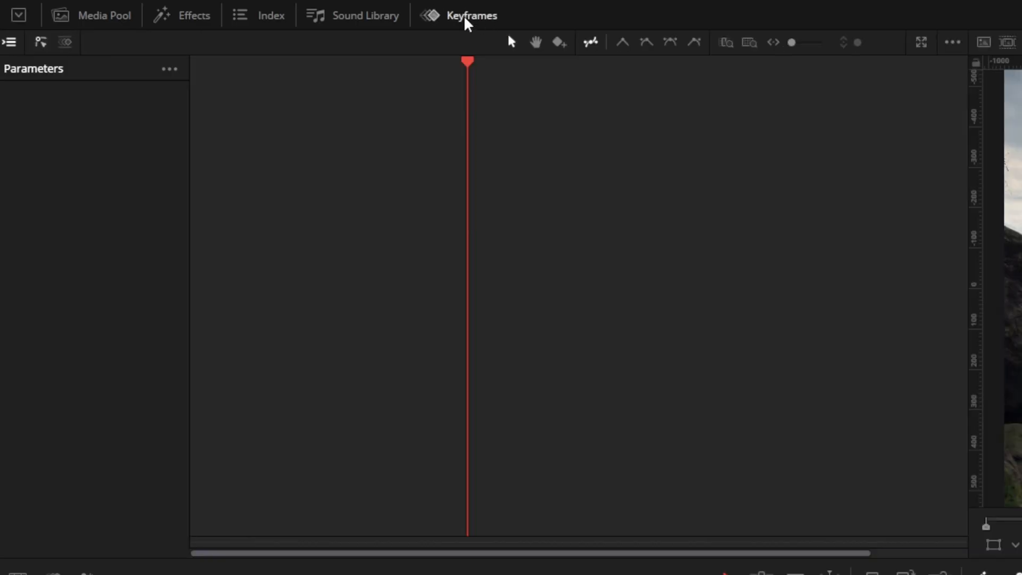
{"action": "left_click", "coordinate": [472, 15]}
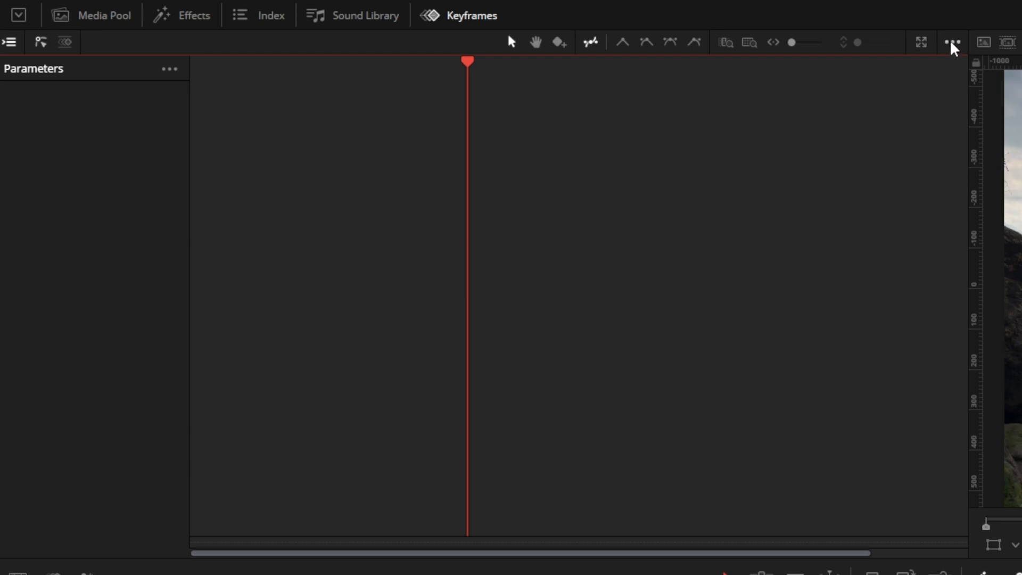
Review the keyframe graph view options and choose Auto Zoom Graph Height
{"action": "left_click", "coordinate": [951, 42]}
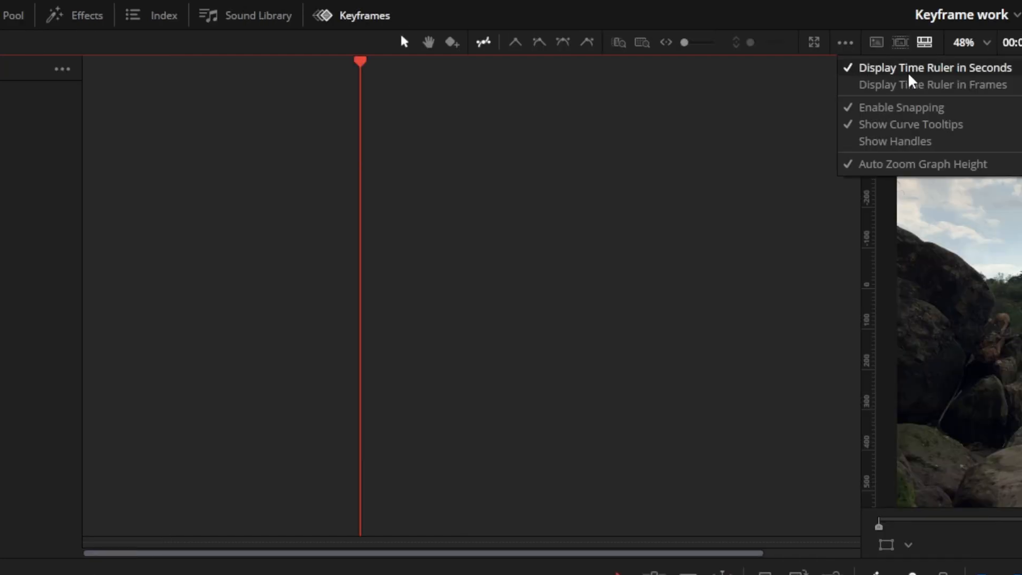
{"action": "mouse_move", "coordinate": [978, 75]}
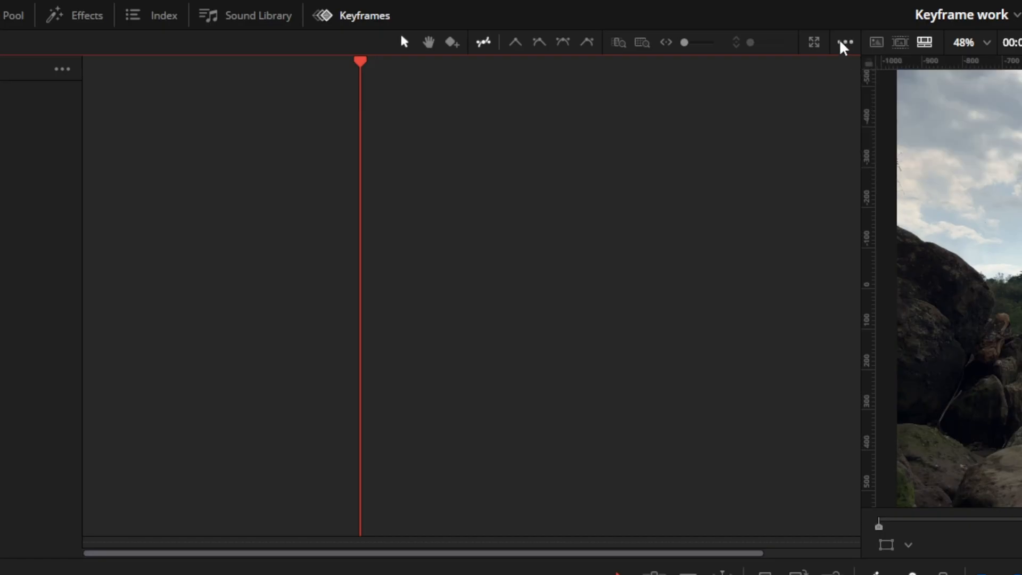
{"action": "left_click", "coordinate": [844, 43]}
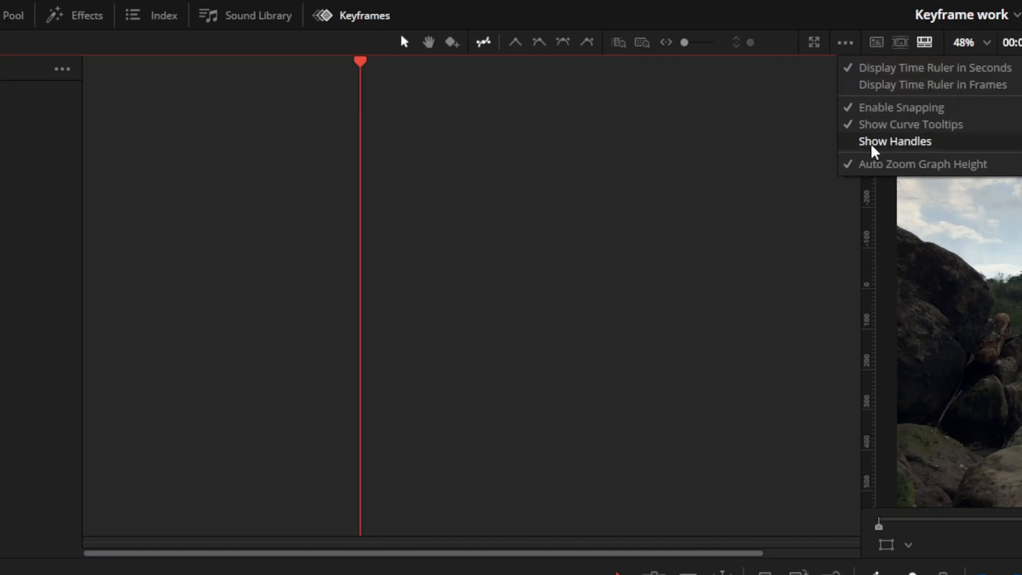
{"action": "mouse_move", "coordinate": [873, 147]}
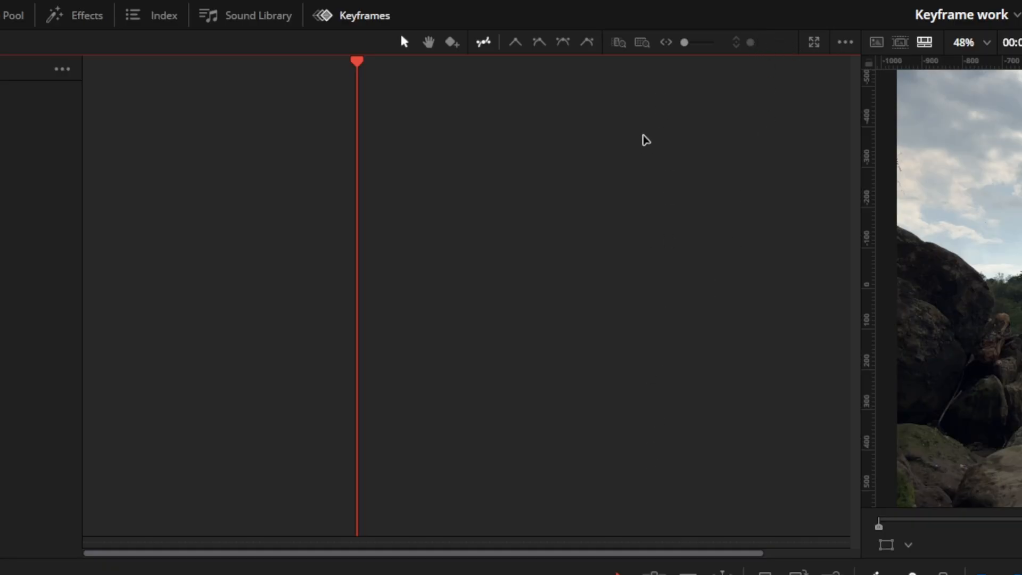
{"action": "left_click", "coordinate": [844, 43]}
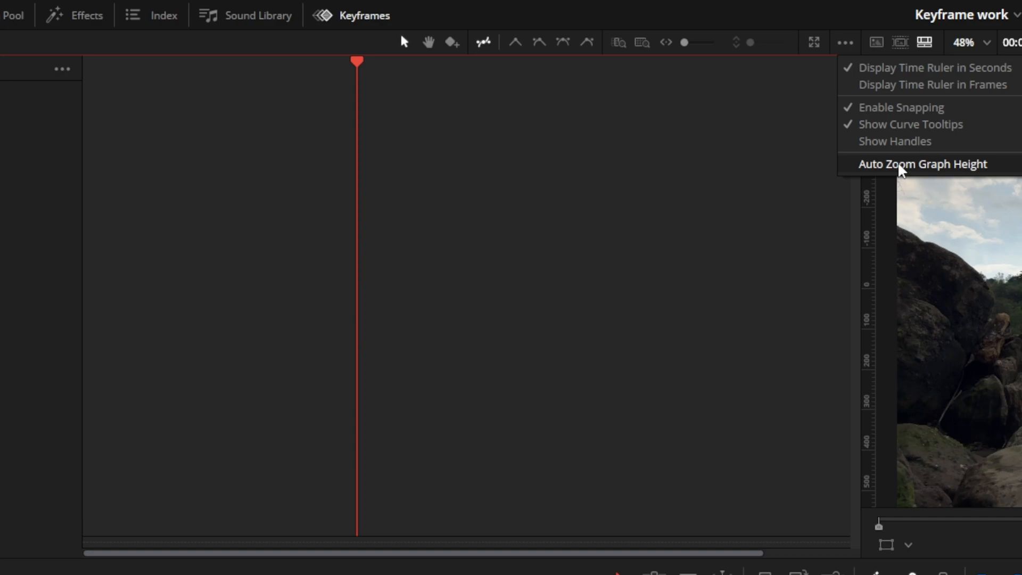
{"action": "left_click", "coordinate": [922, 164]}
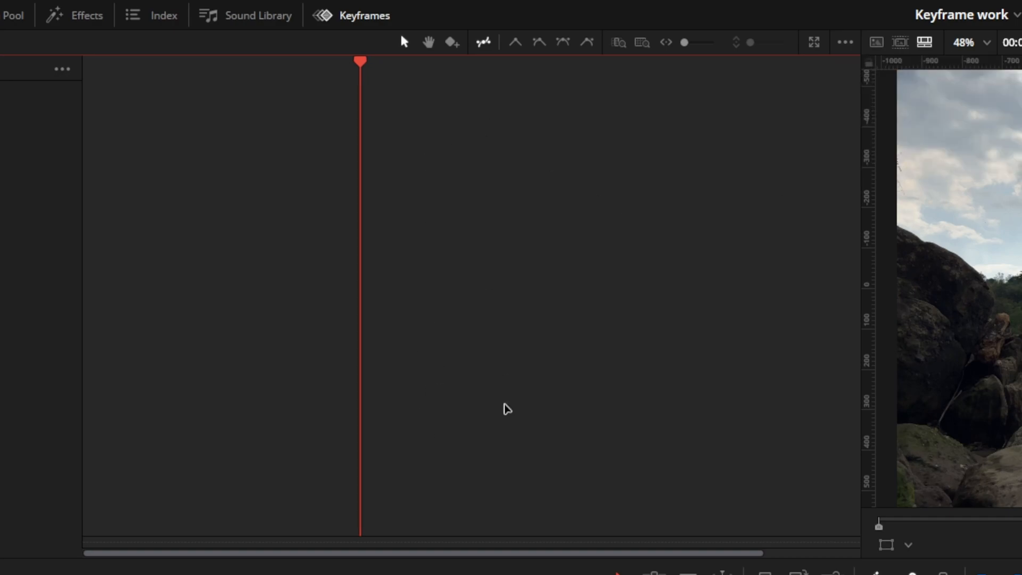
{"action": "mouse_move", "coordinate": [434, 338]}
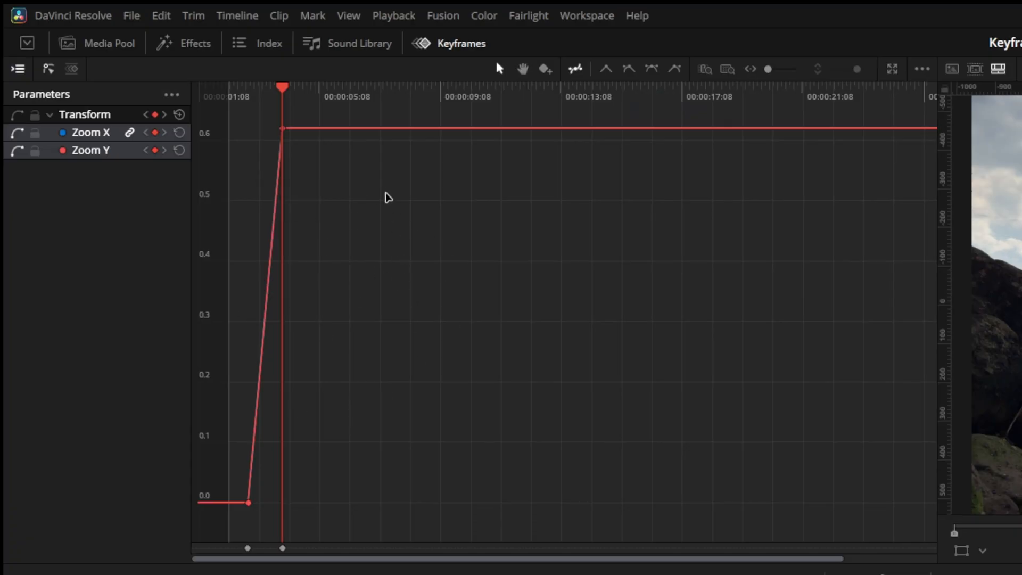
{"action": "mouse_move", "coordinate": [224, 539]}
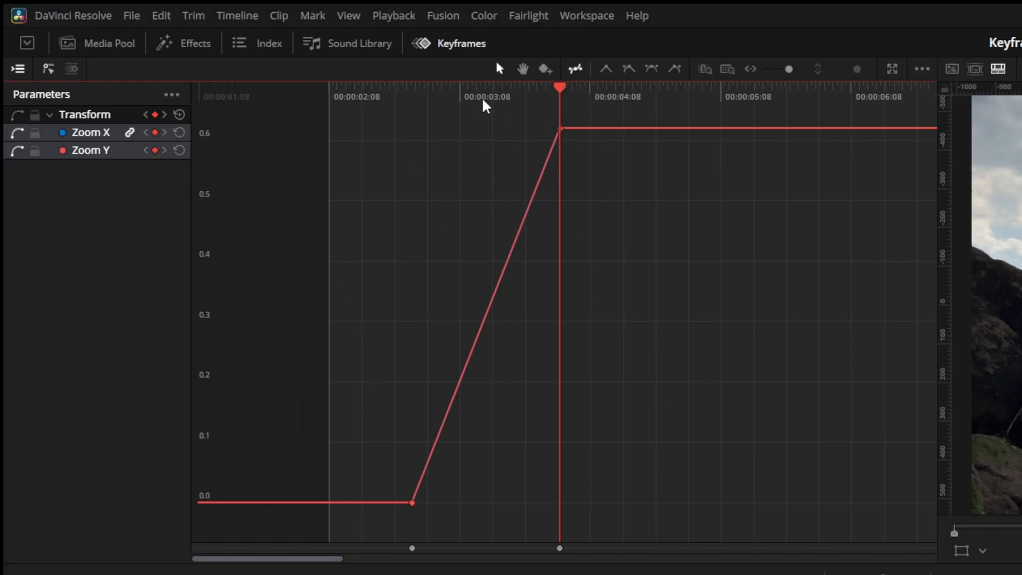
{"action": "mouse_move", "coordinate": [676, 40]}
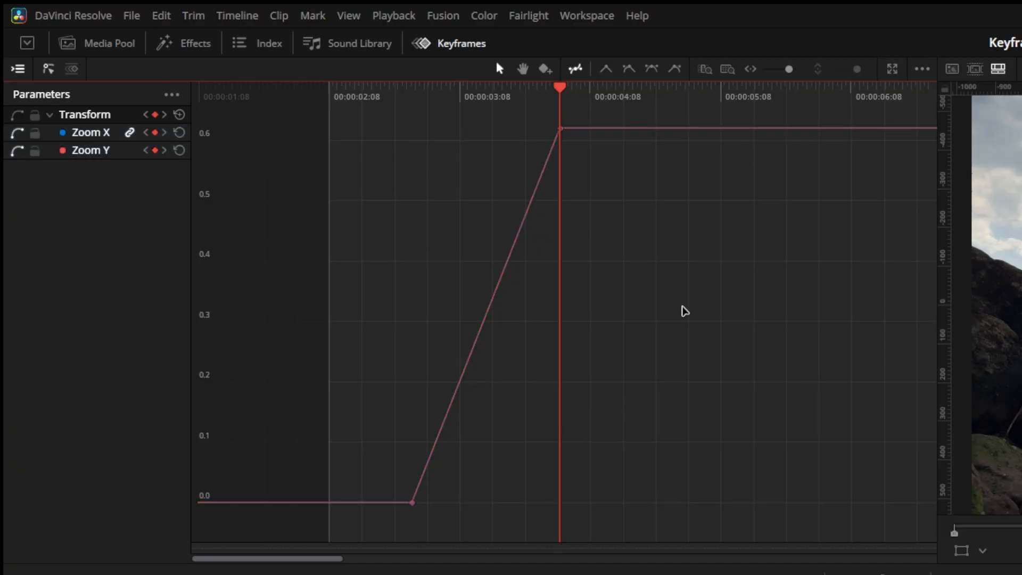
{"action": "mouse_move", "coordinate": [417, 256]}
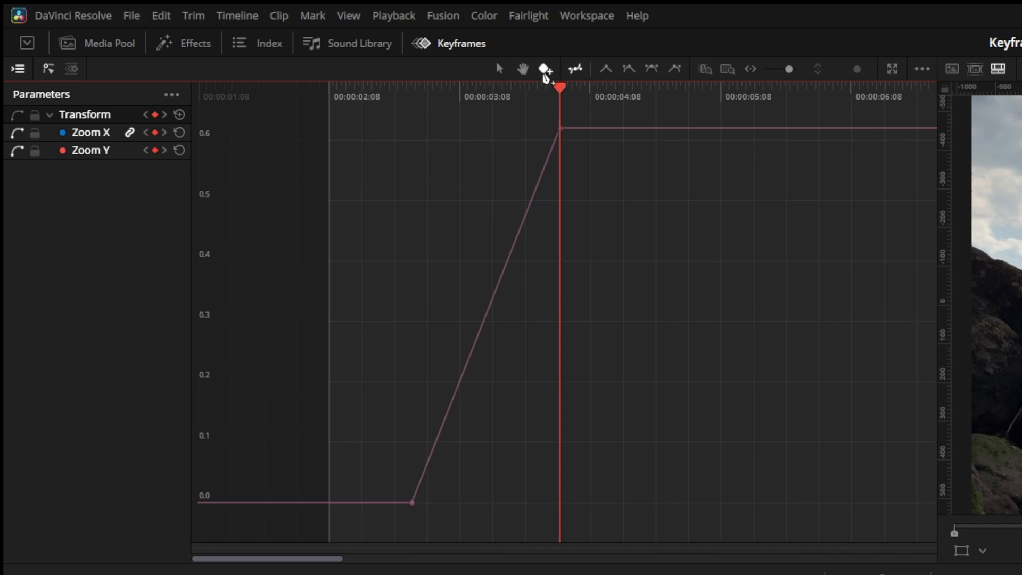
{"action": "mouse_move", "coordinate": [495, 300]}
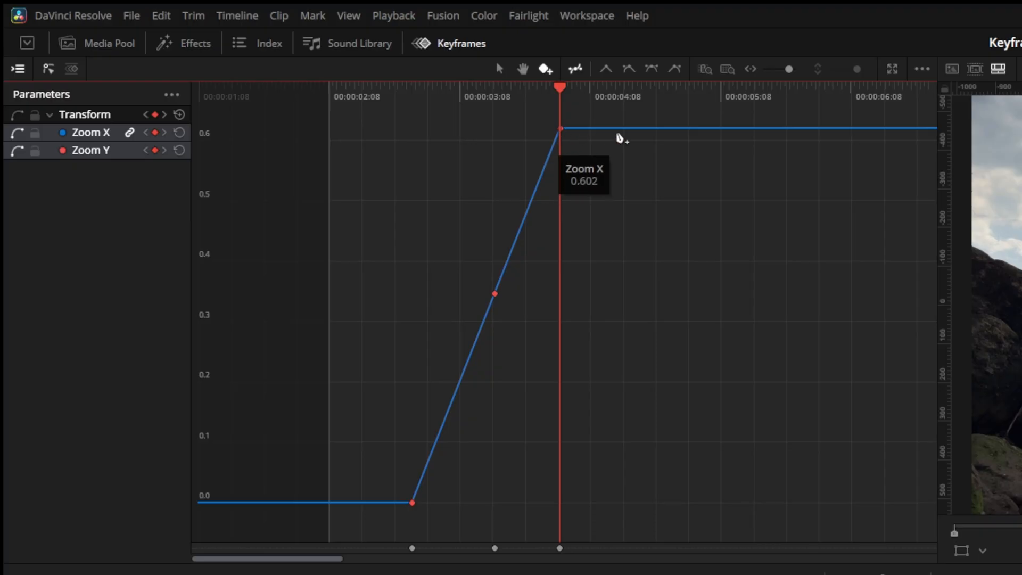
{"action": "mouse_move", "coordinate": [449, 469]}
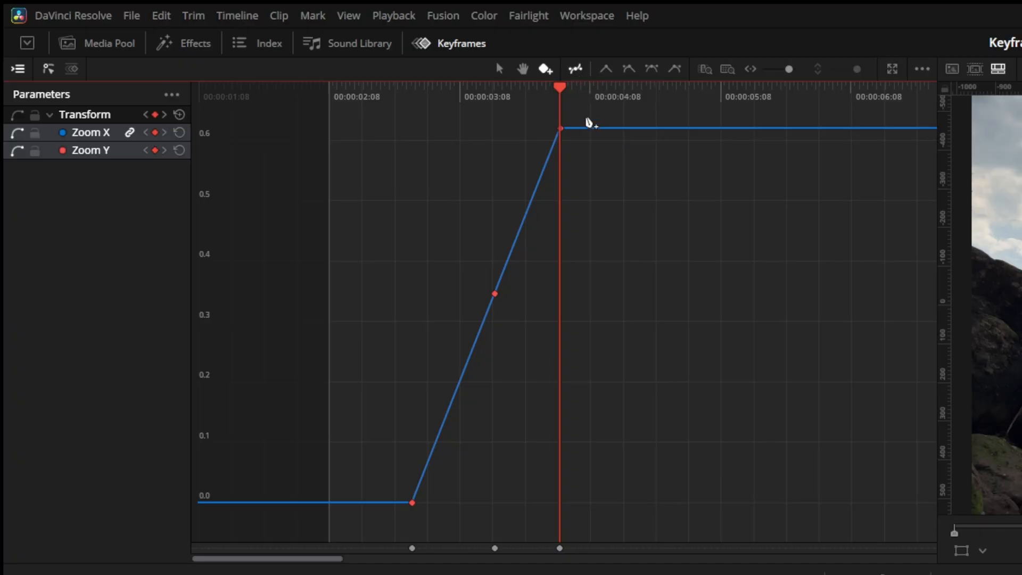
{"action": "mouse_move", "coordinate": [576, 91]}
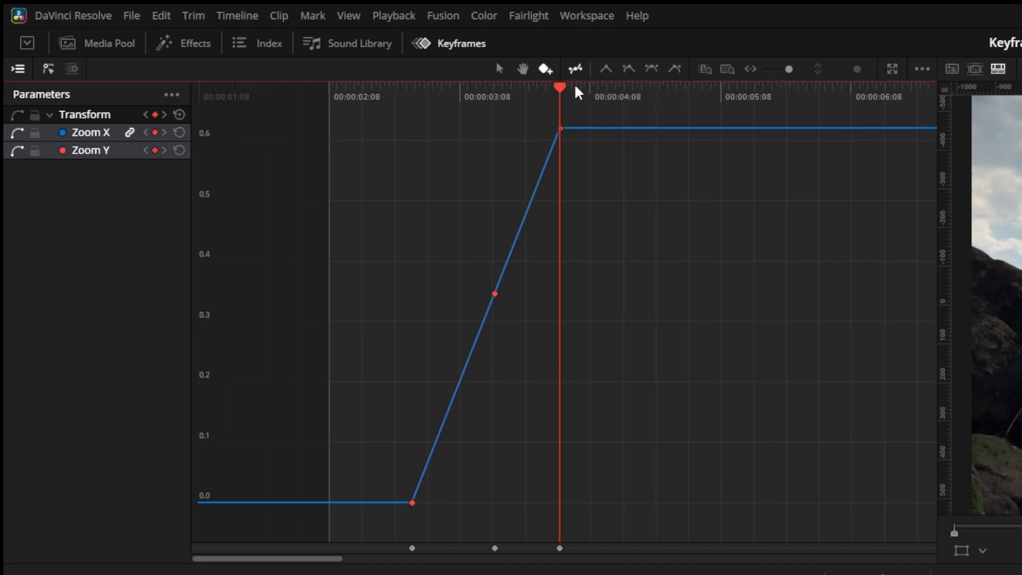
{"action": "mouse_move", "coordinate": [587, 144]}
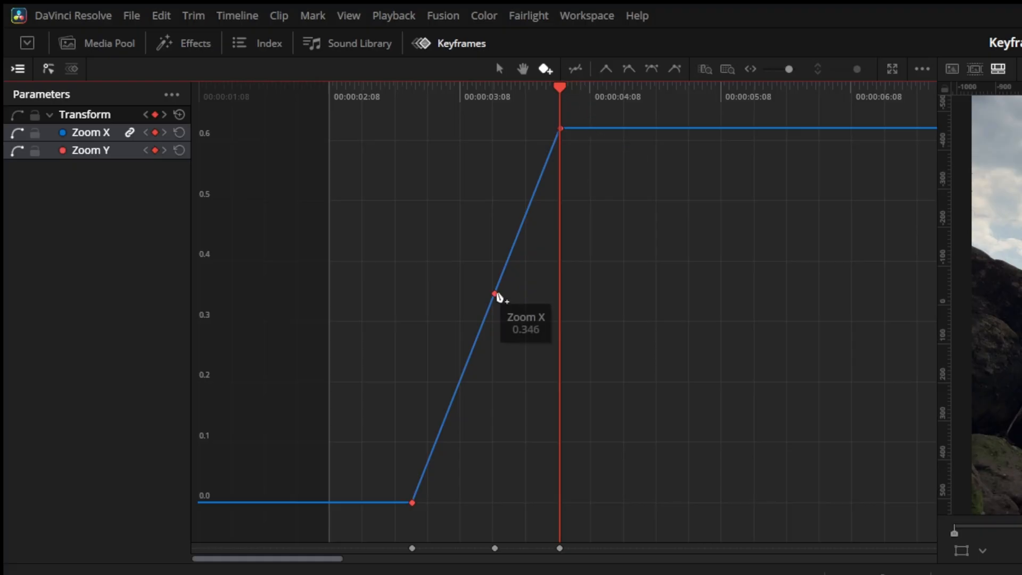
{"action": "mouse_move", "coordinate": [596, 147]}
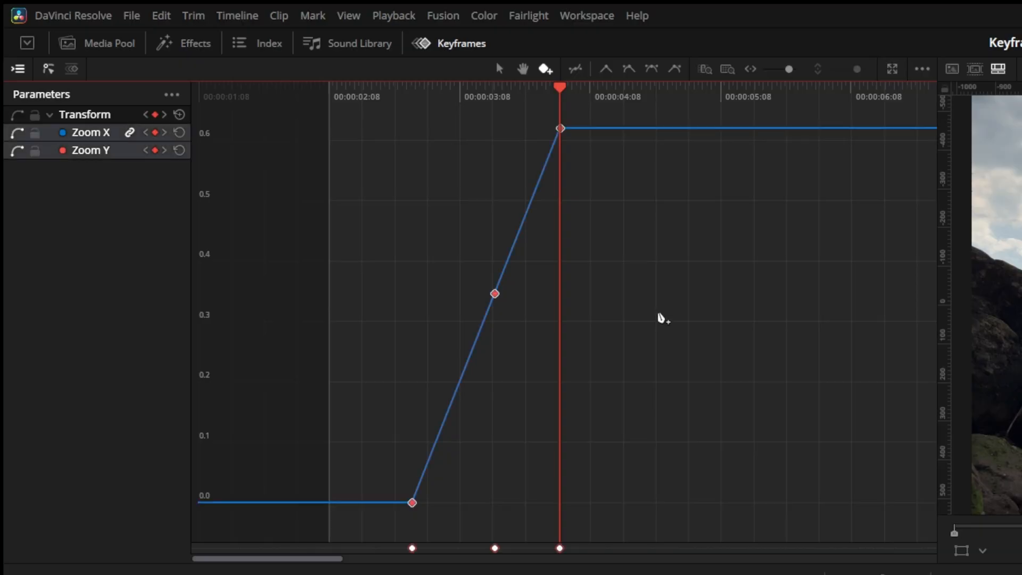
{"action": "mouse_move", "coordinate": [622, 88]}
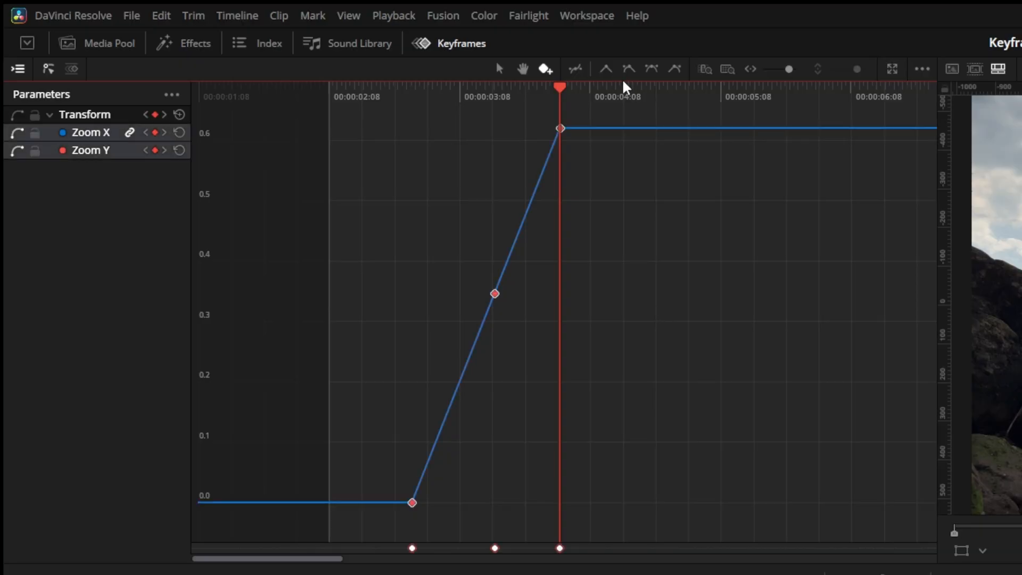
{"action": "mouse_move", "coordinate": [606, 68]}
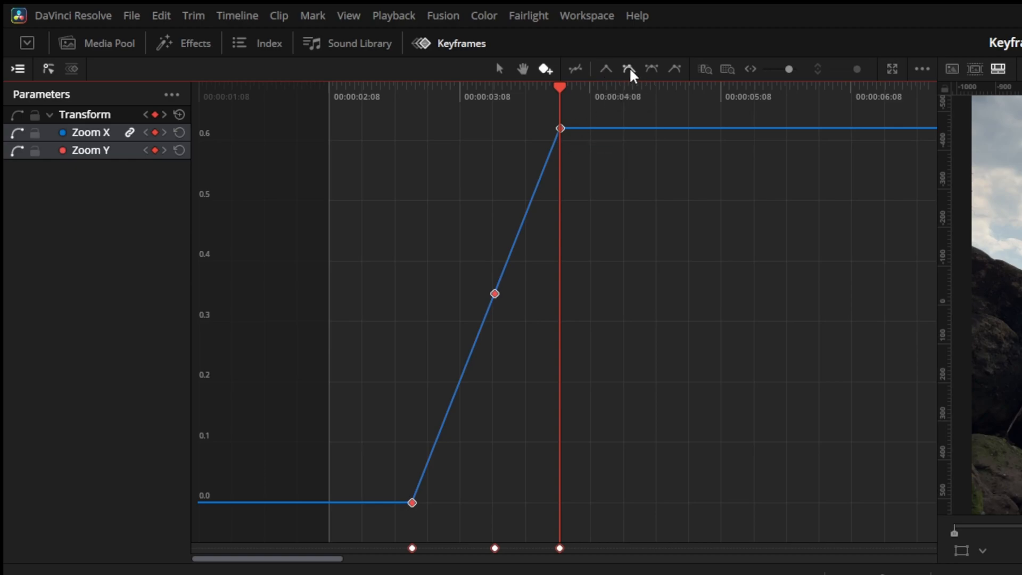
{"action": "mouse_move", "coordinate": [628, 71]}
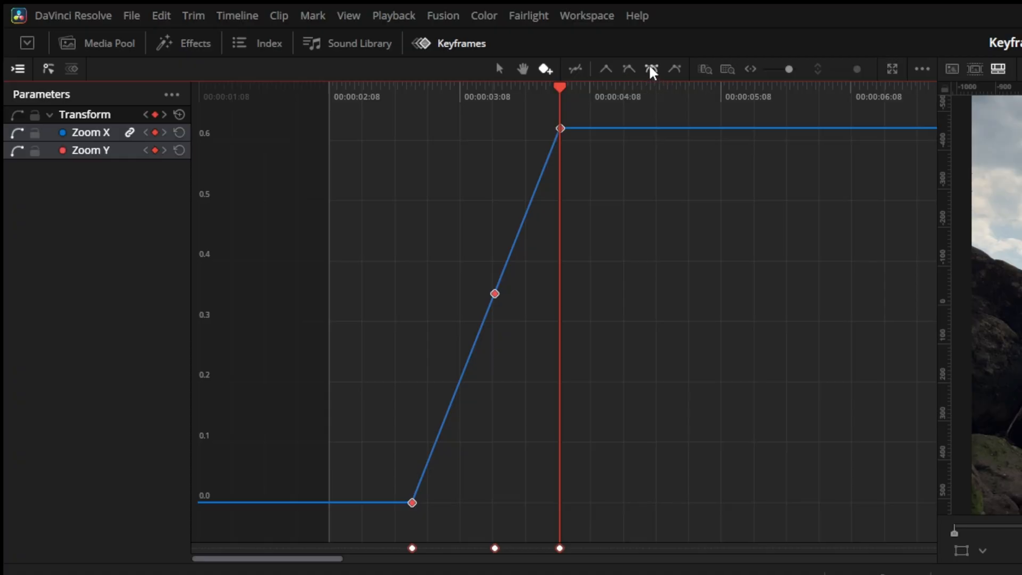
{"action": "mouse_move", "coordinate": [652, 69]}
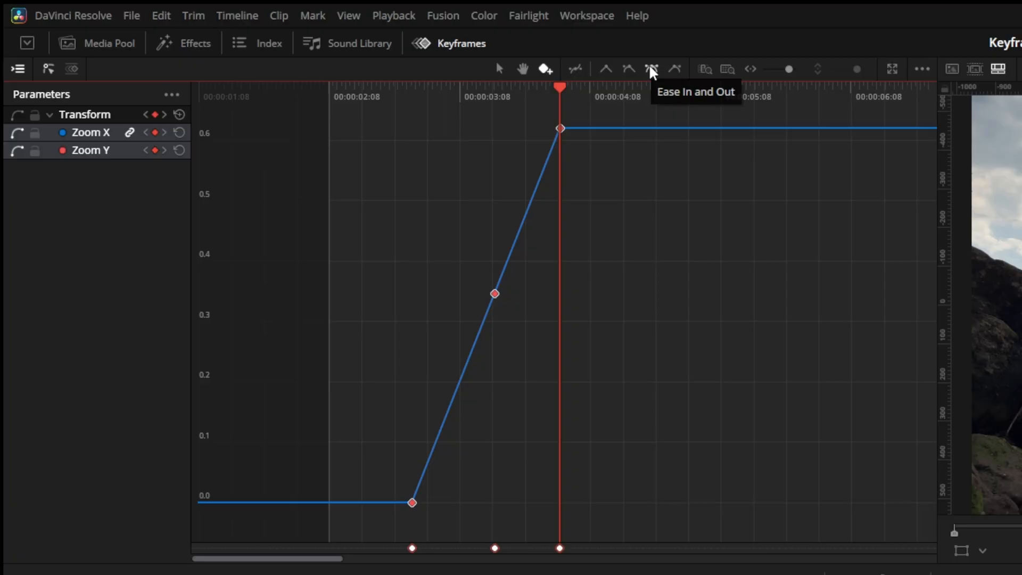
{"action": "mouse_move", "coordinate": [676, 70]}
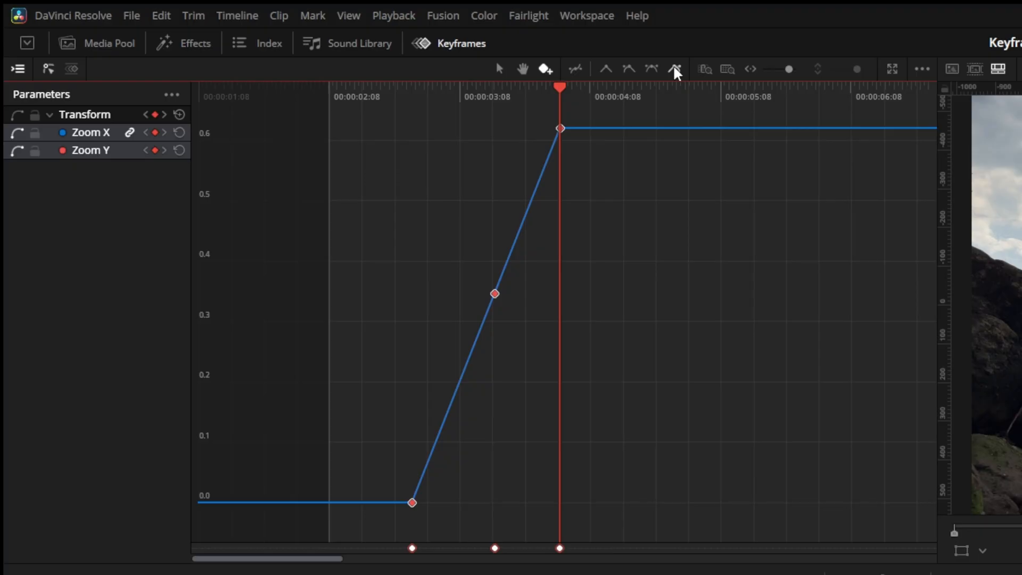
{"action": "mouse_move", "coordinate": [675, 70]}
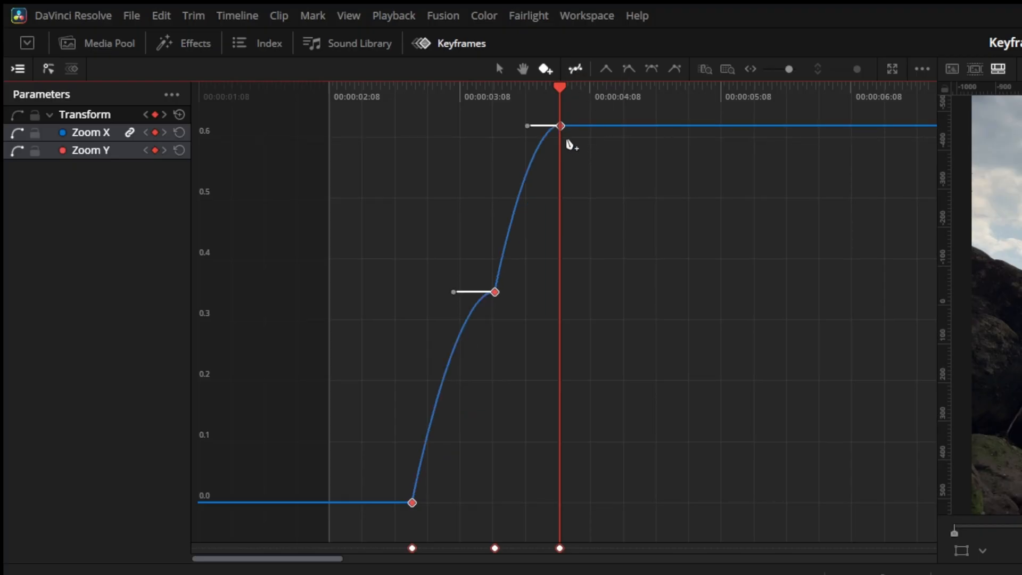
{"action": "mouse_move", "coordinate": [407, 135]}
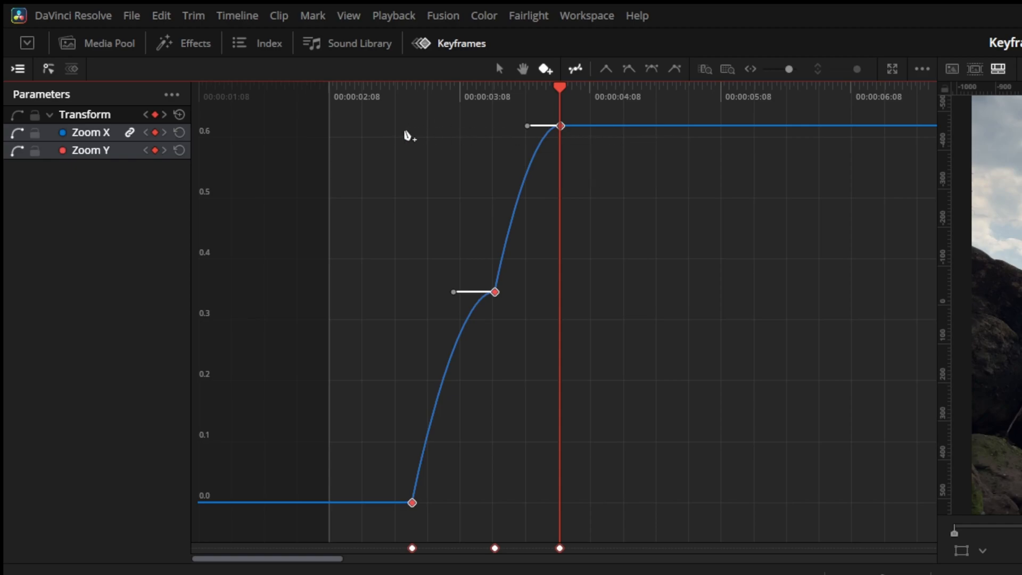
{"action": "mouse_move", "coordinate": [457, 298]}
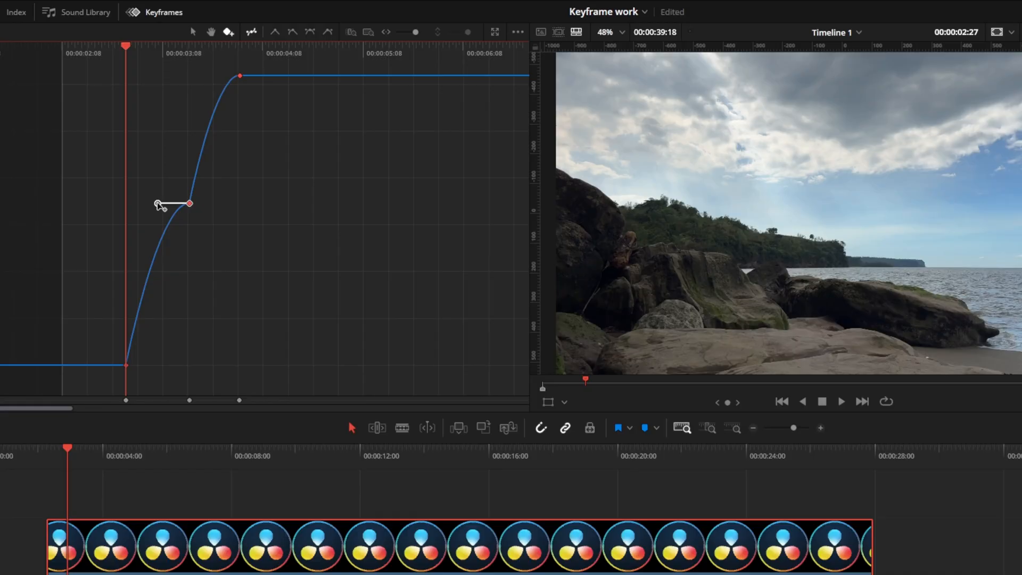
Bend the Zoom X Bezier handles so the zoom bumps and overshoots before settling
{"action": "left_click_drag", "start_coordinate": [190, 202], "coordinate": [125, 68]}
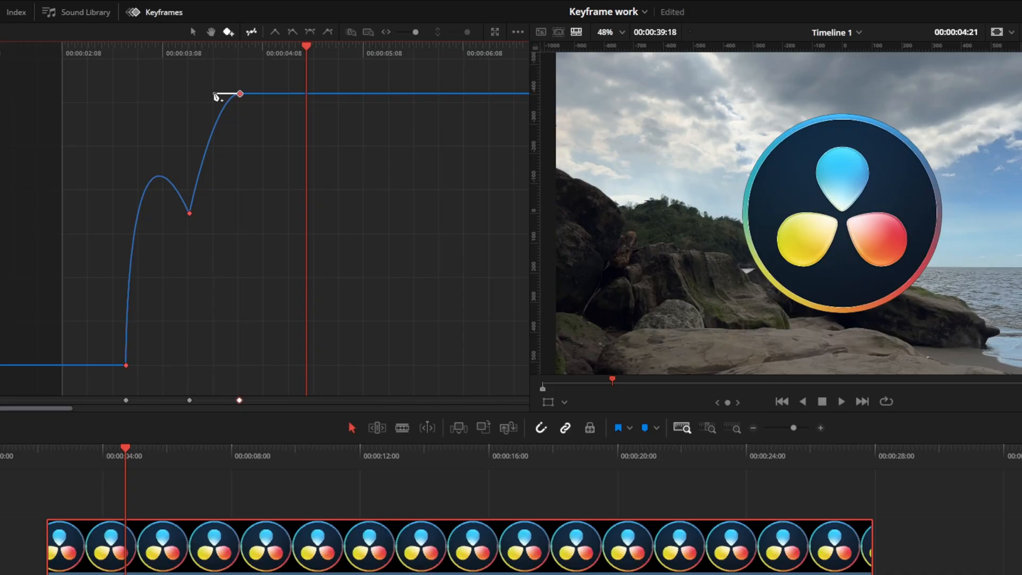
{"action": "left_click_drag", "start_coordinate": [239, 95], "coordinate": [240, 226]}
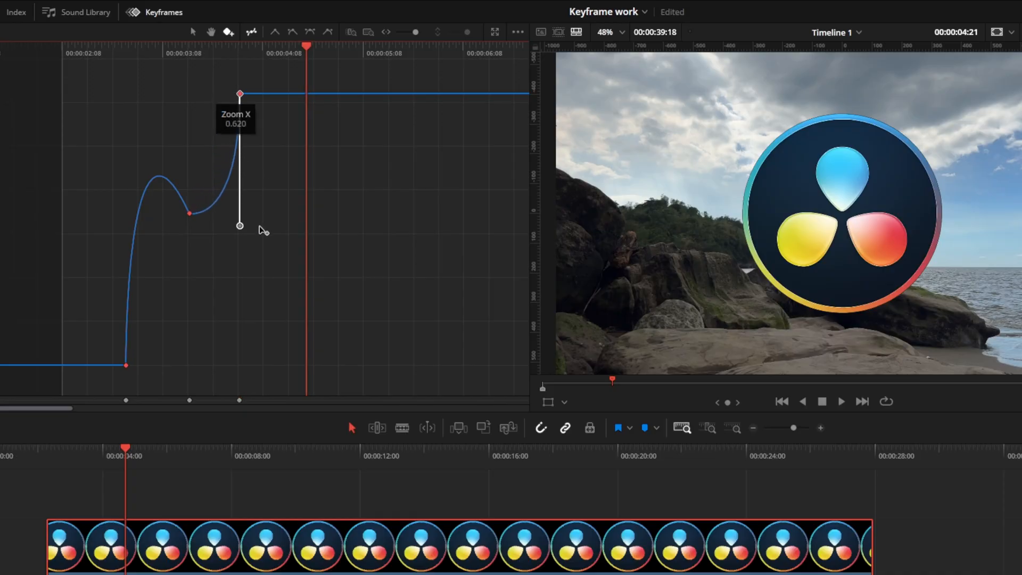
{"action": "left_click_drag", "start_coordinate": [240, 225], "coordinate": [225, 254]}
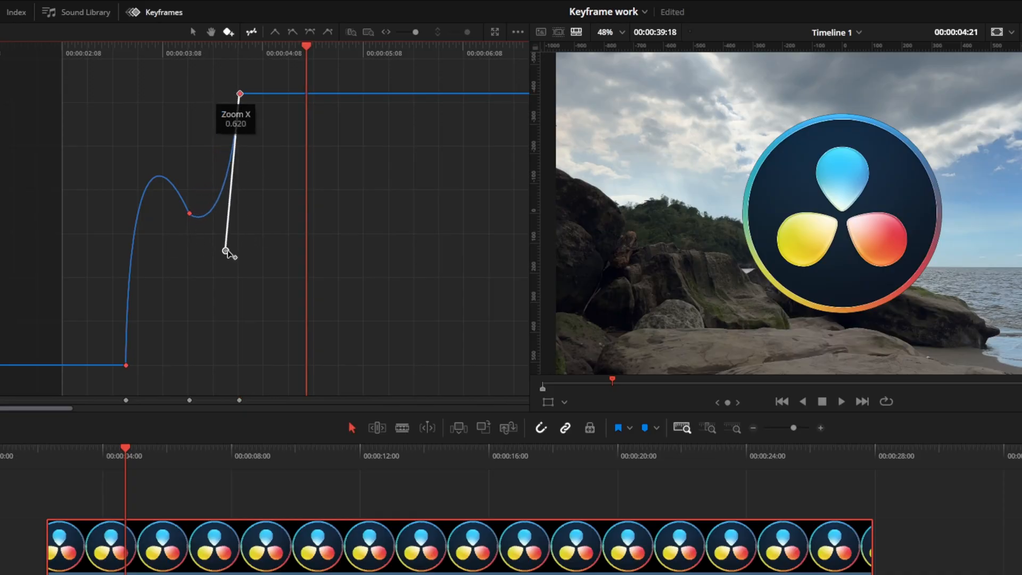
{"action": "left_click_drag", "start_coordinate": [226, 252], "coordinate": [206, 273]}
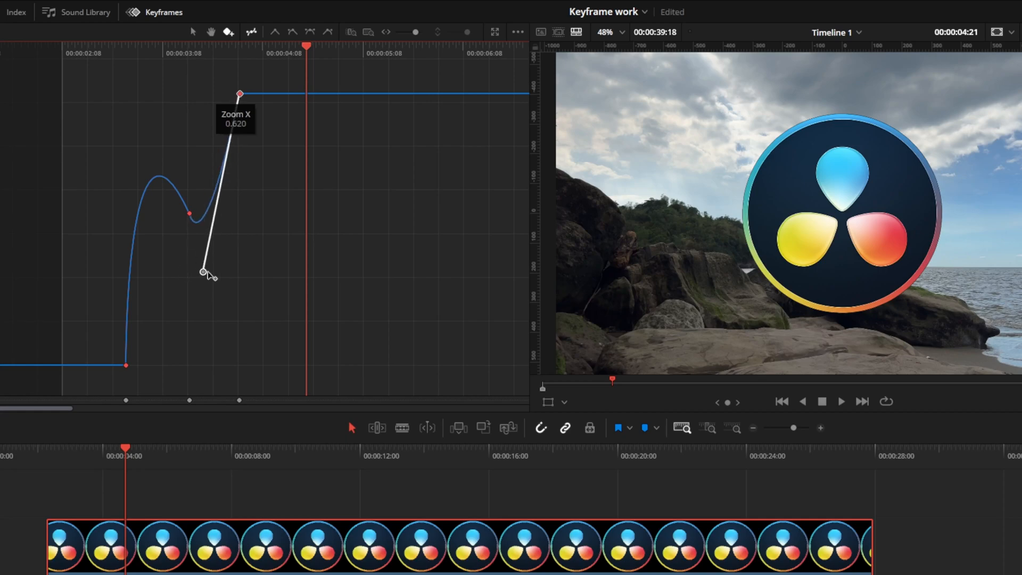
{"action": "left_click_drag", "start_coordinate": [202, 272], "coordinate": [240, 289]}
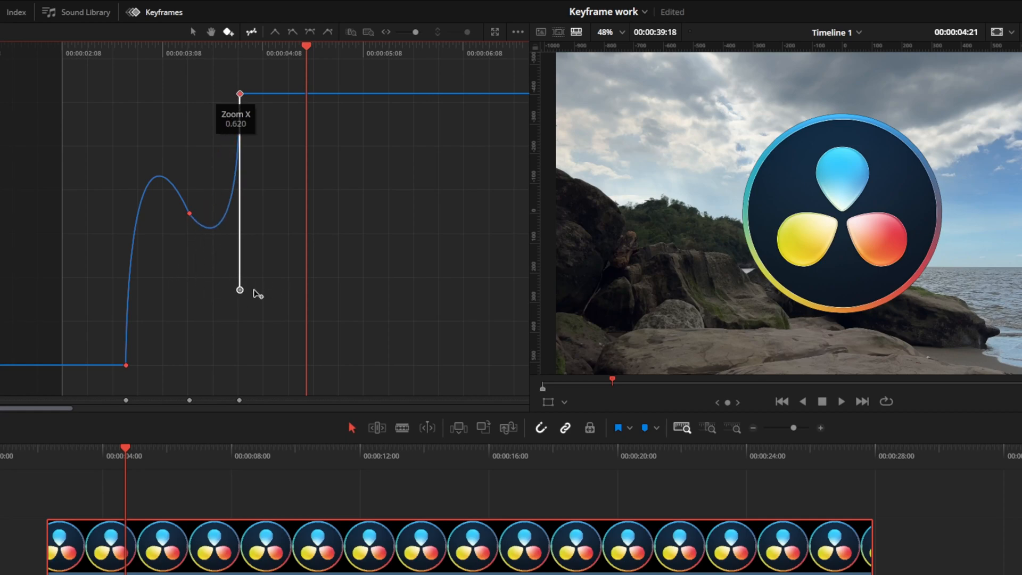
{"action": "left_click_drag", "start_coordinate": [239, 290], "coordinate": [237, 181]}
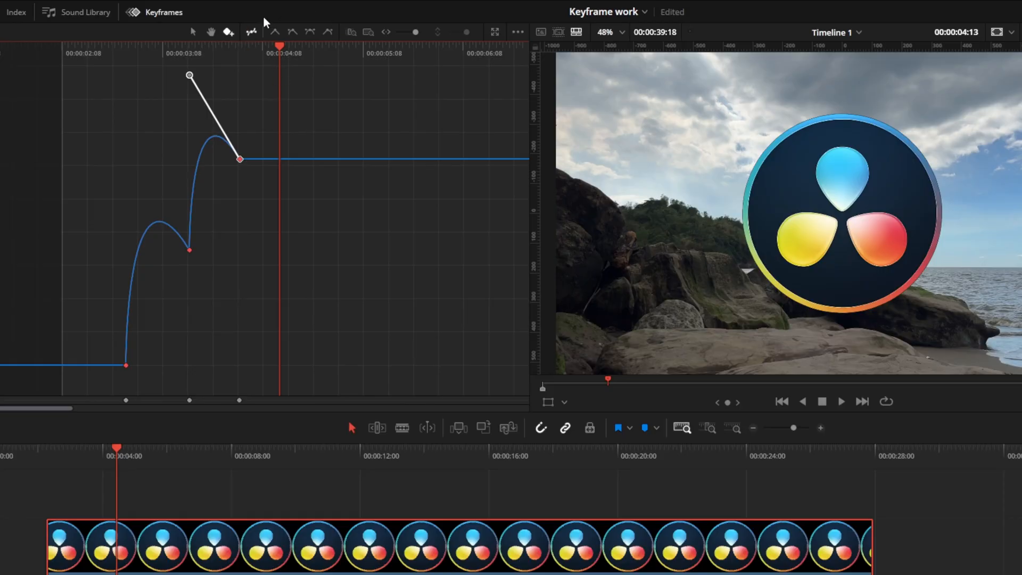
{"action": "mouse_move", "coordinate": [338, 28]}
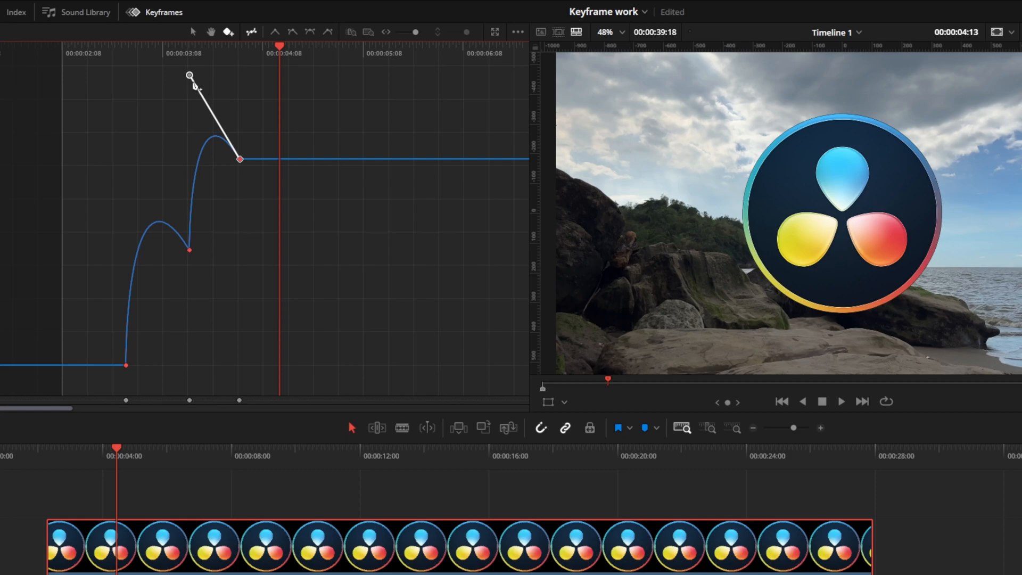
{"action": "mouse_move", "coordinate": [202, 158]}
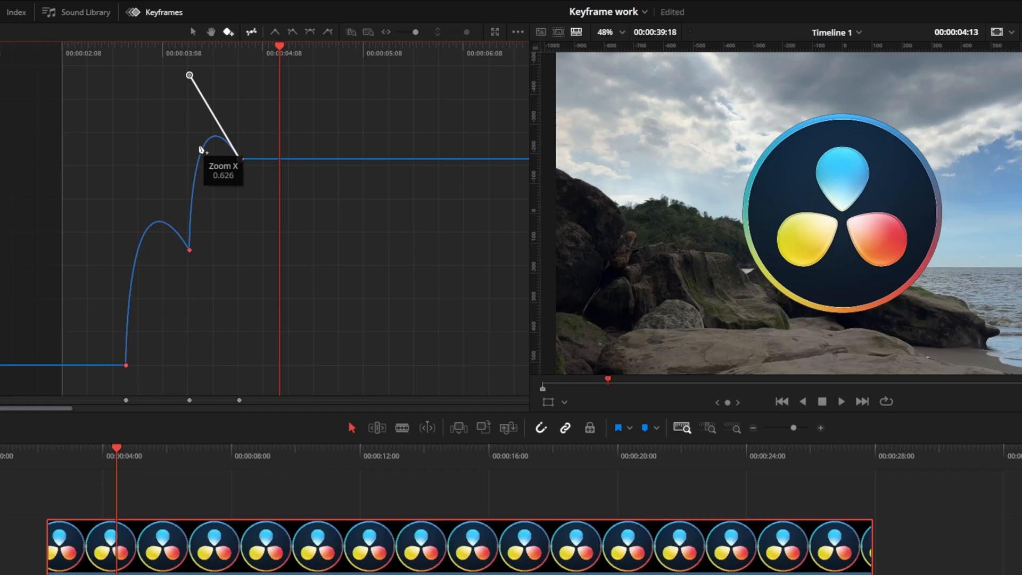
{"action": "left_click_drag", "start_coordinate": [190, 150], "coordinate": [239, 159]}
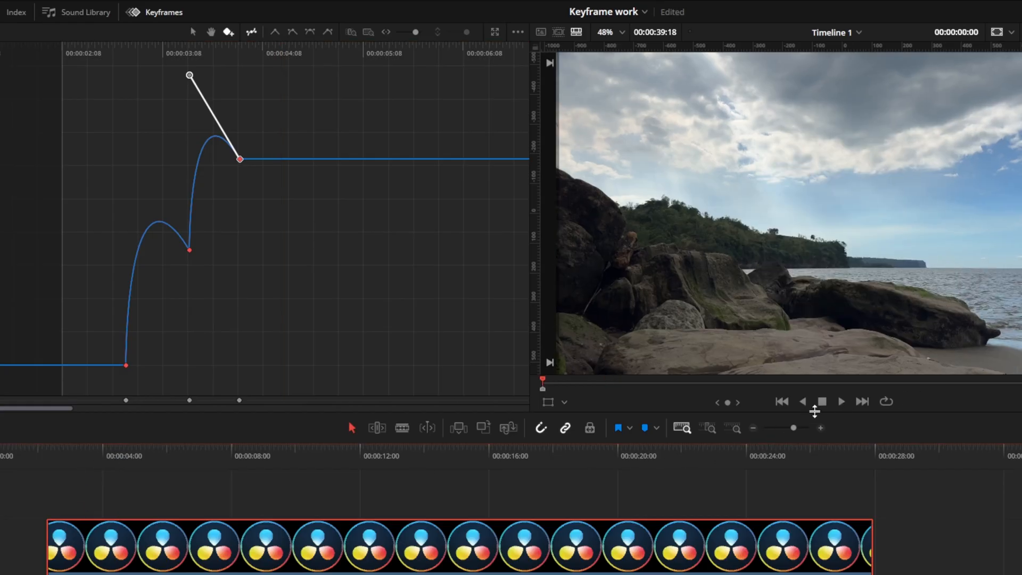
Play the timeline to preview the logo zooming in, then stop once it appears
{"action": "left_click", "coordinate": [841, 402]}
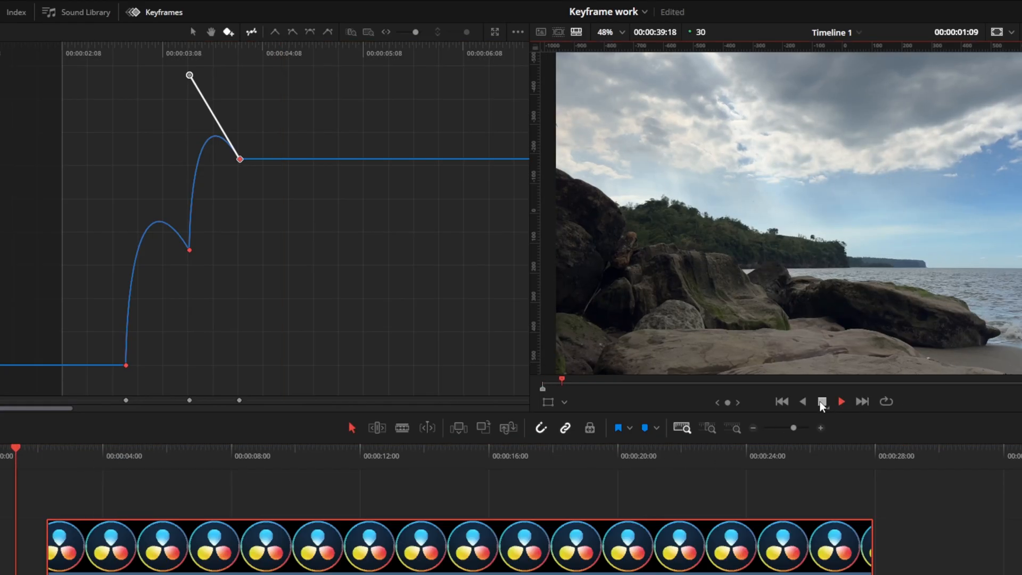
{"action": "left_click", "coordinate": [822, 402]}
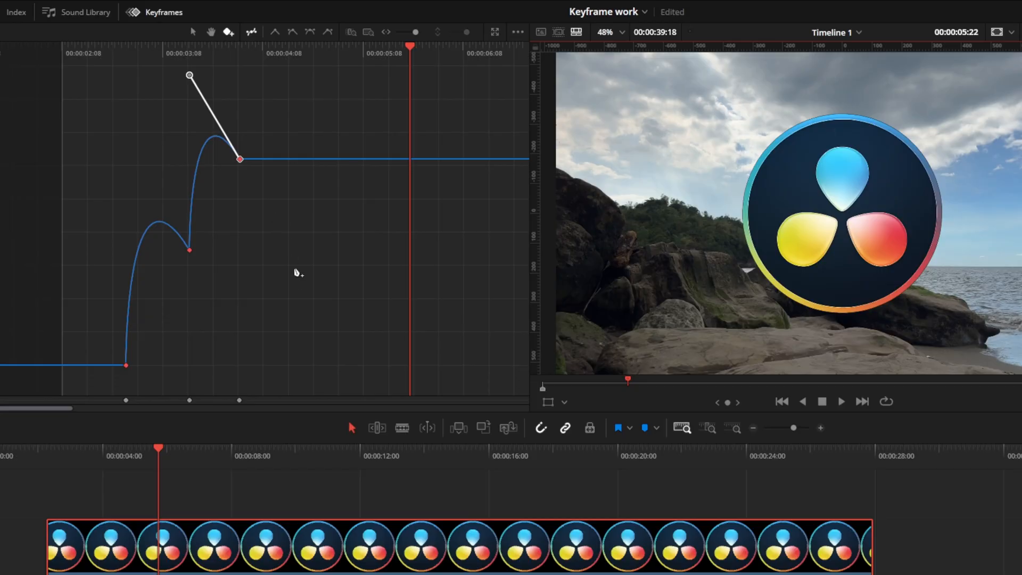
{"action": "mouse_move", "coordinate": [88, 341]}
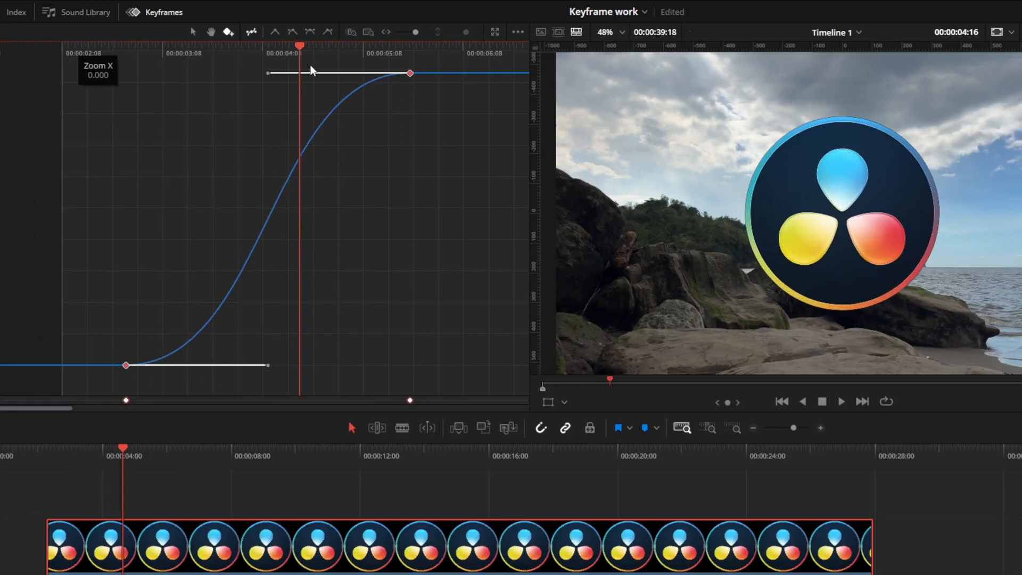
Steepen the zoom curve's opening rise and smooth its settle into full size
{"action": "left_click_drag", "start_coordinate": [300, 46], "coordinate": [134, 46]}
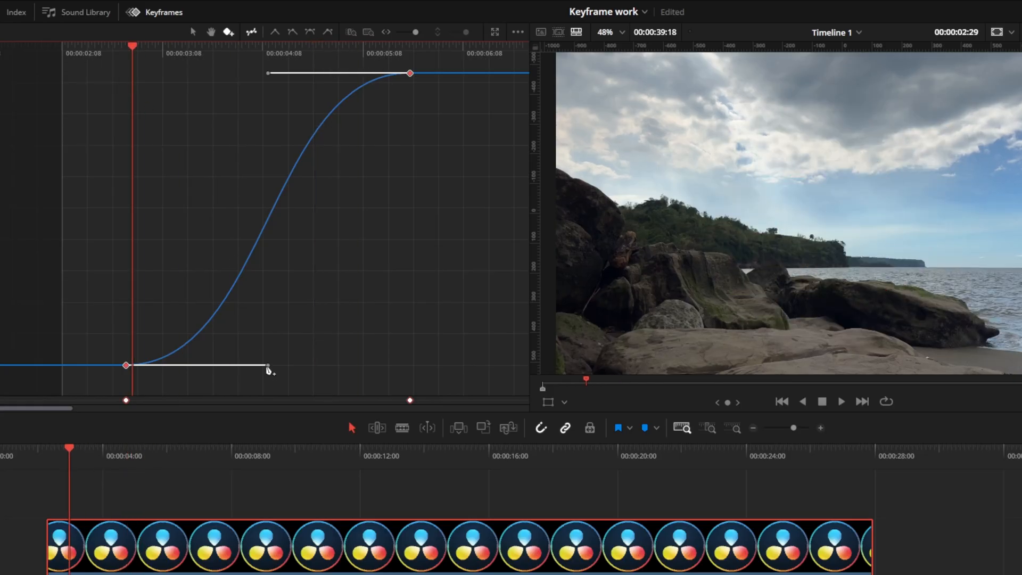
{"action": "left_click_drag", "start_coordinate": [267, 366], "coordinate": [261, 255]}
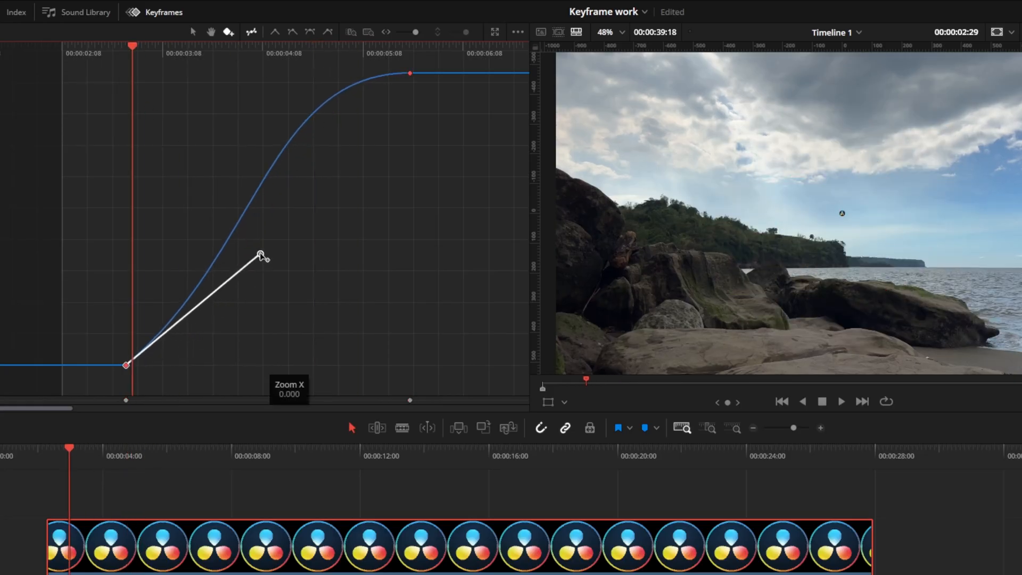
{"action": "left_click_drag", "start_coordinate": [261, 254], "coordinate": [147, 117]}
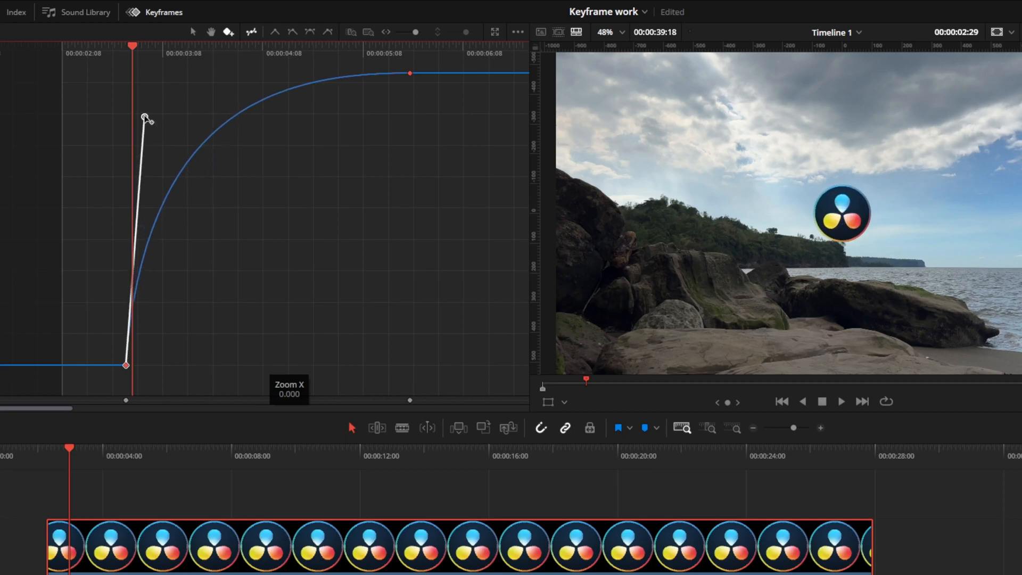
{"action": "left_click_drag", "start_coordinate": [146, 117], "coordinate": [126, 87]}
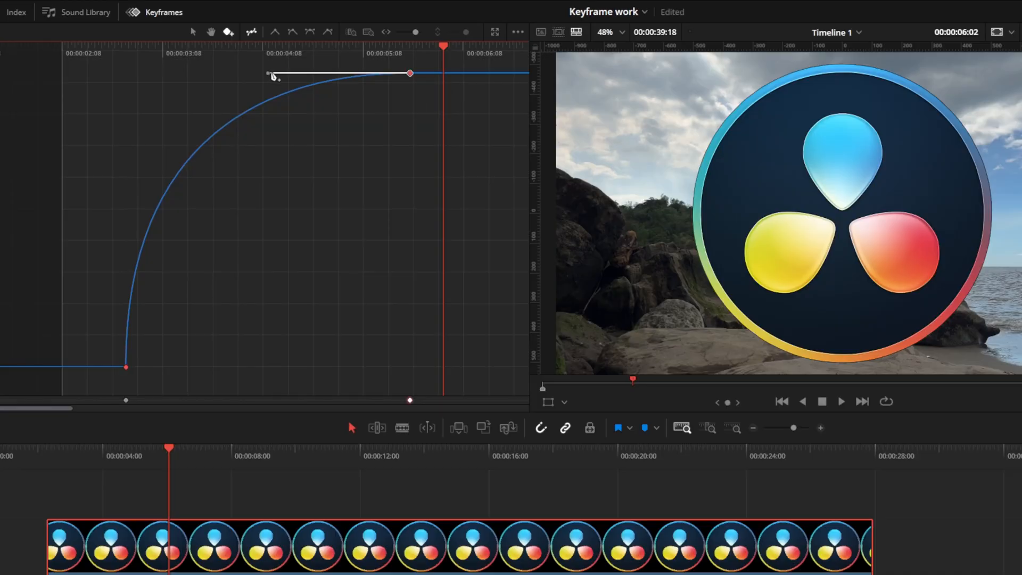
{"action": "left_click_drag", "start_coordinate": [411, 73], "coordinate": [411, 358]}
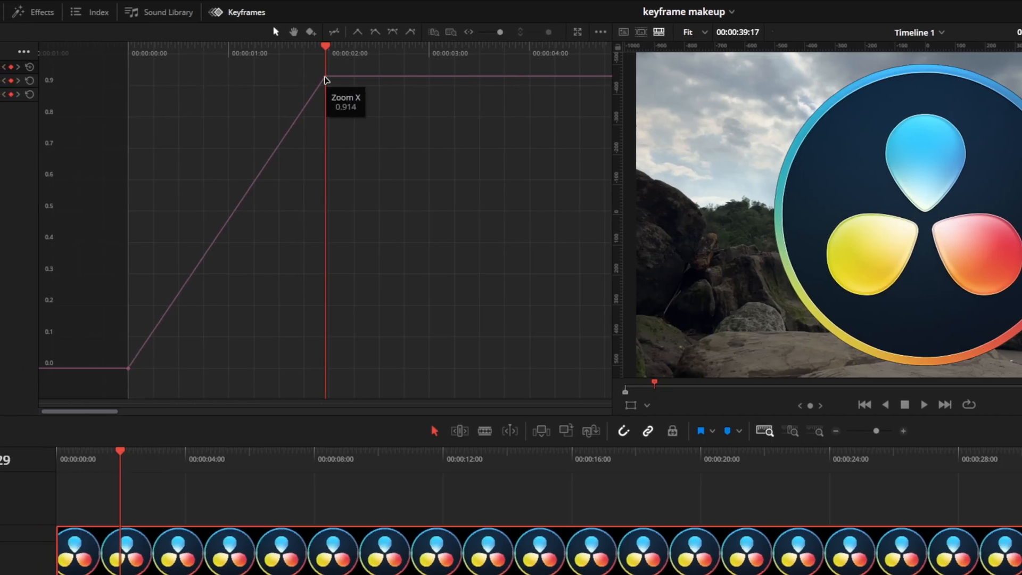
Nudge the final Zoom keyframe value and preview the eased zoom by playing and stopping
{"action": "left_click_drag", "start_coordinate": [326, 77], "coordinate": [329, 79]}
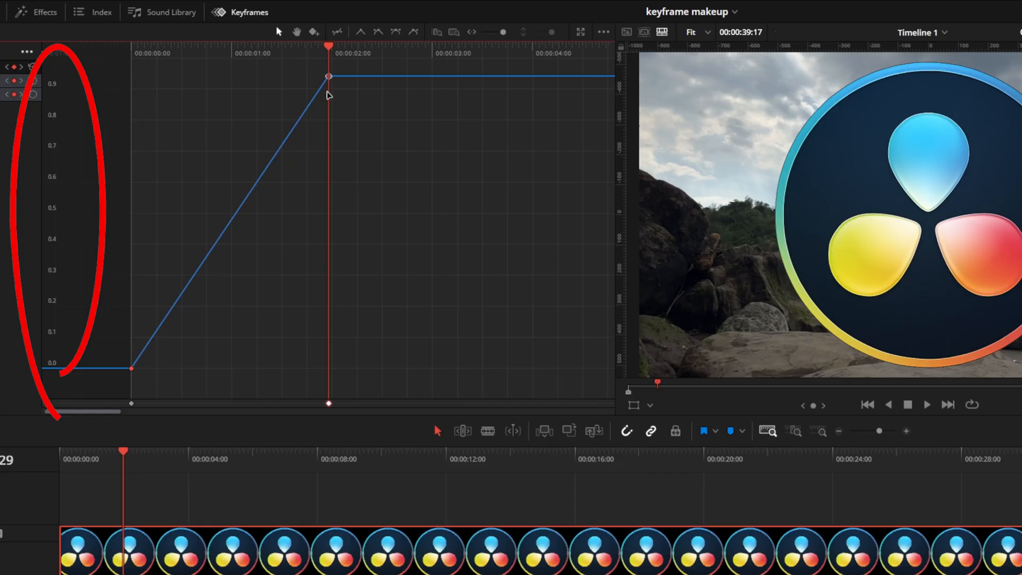
{"action": "mouse_move", "coordinate": [328, 95]}
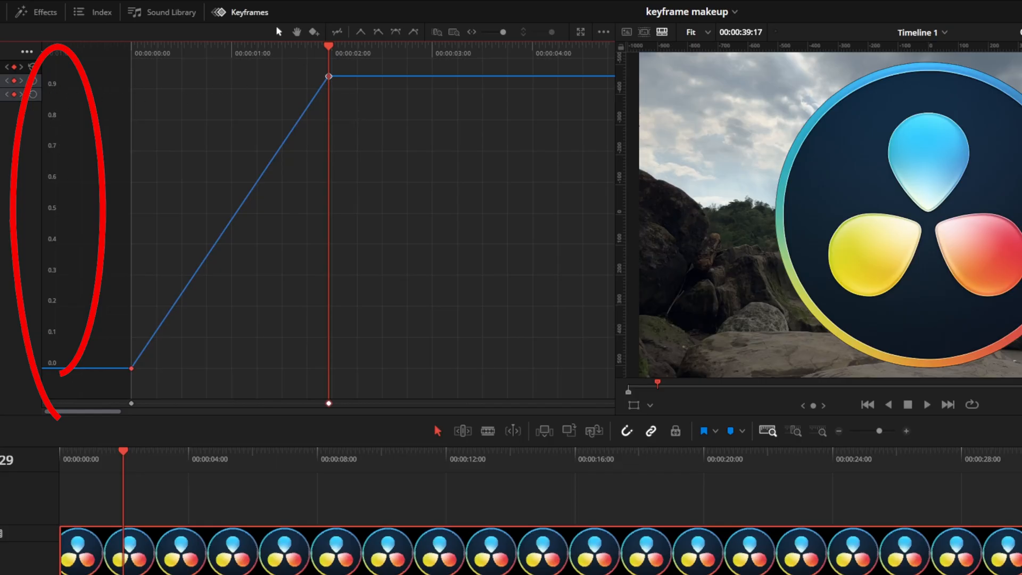
{"action": "mouse_move", "coordinate": [409, 138]}
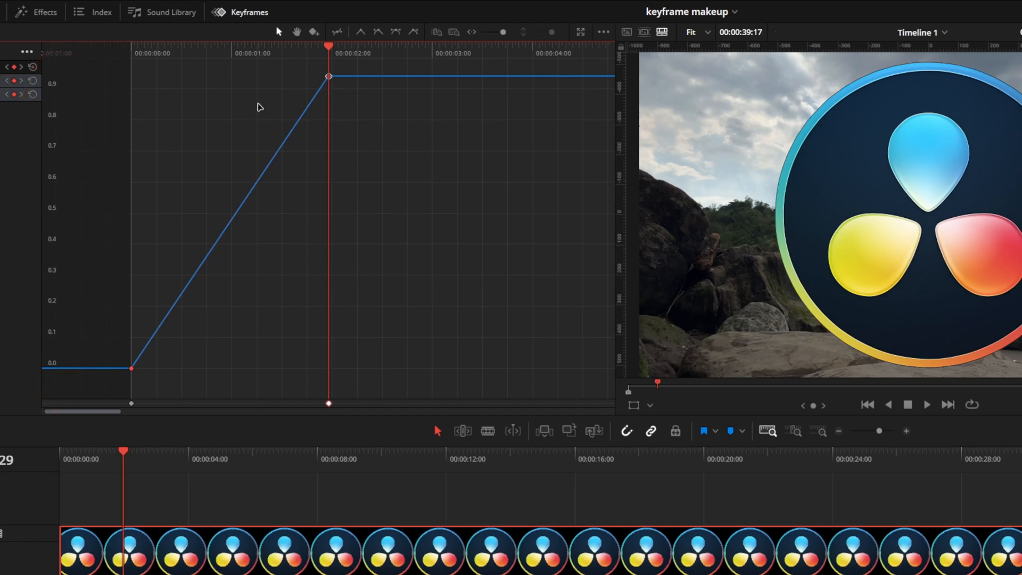
{"action": "mouse_move", "coordinate": [146, 156]}
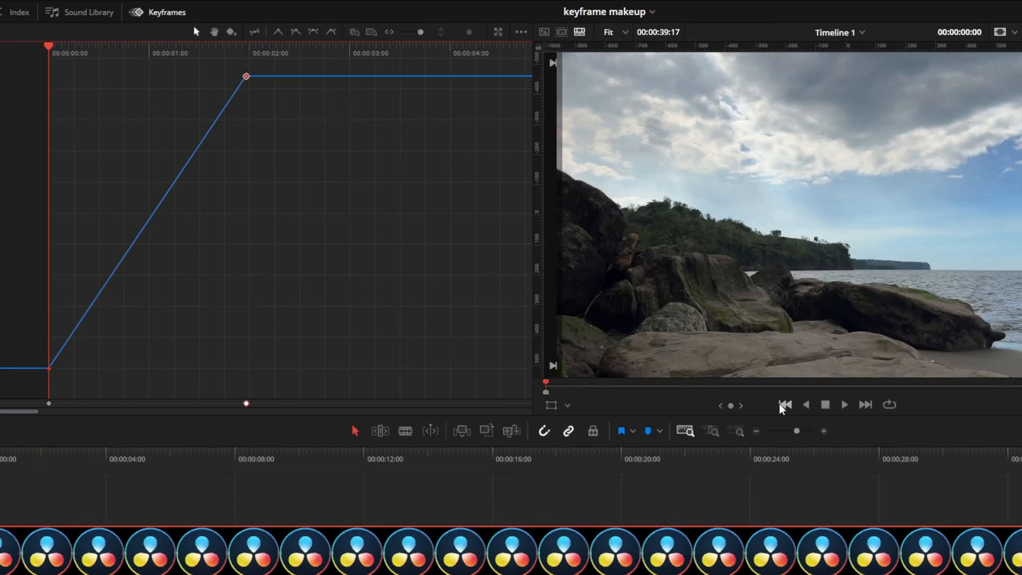
{"action": "left_click", "coordinate": [824, 405]}
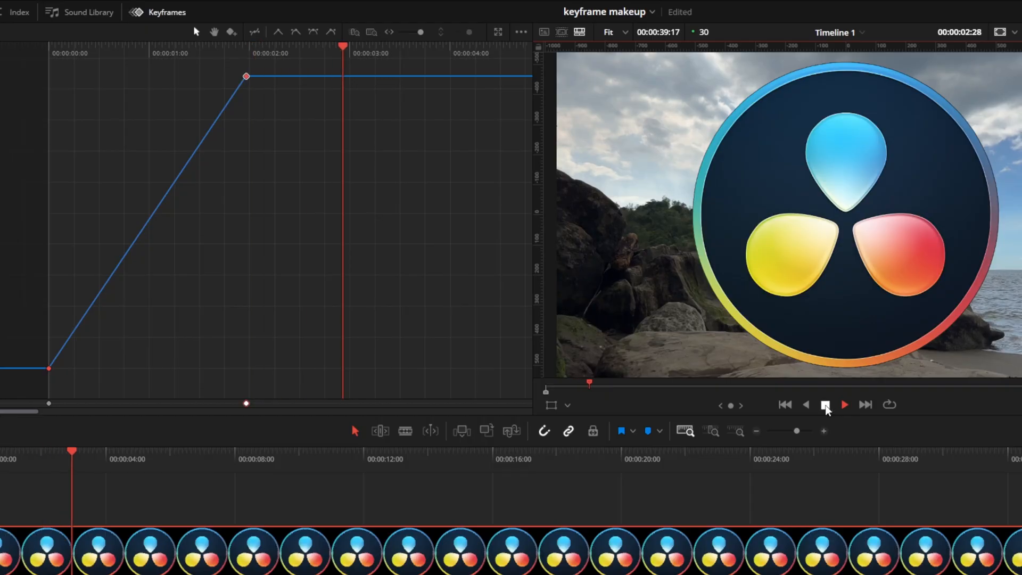
{"action": "left_click", "coordinate": [825, 405]}
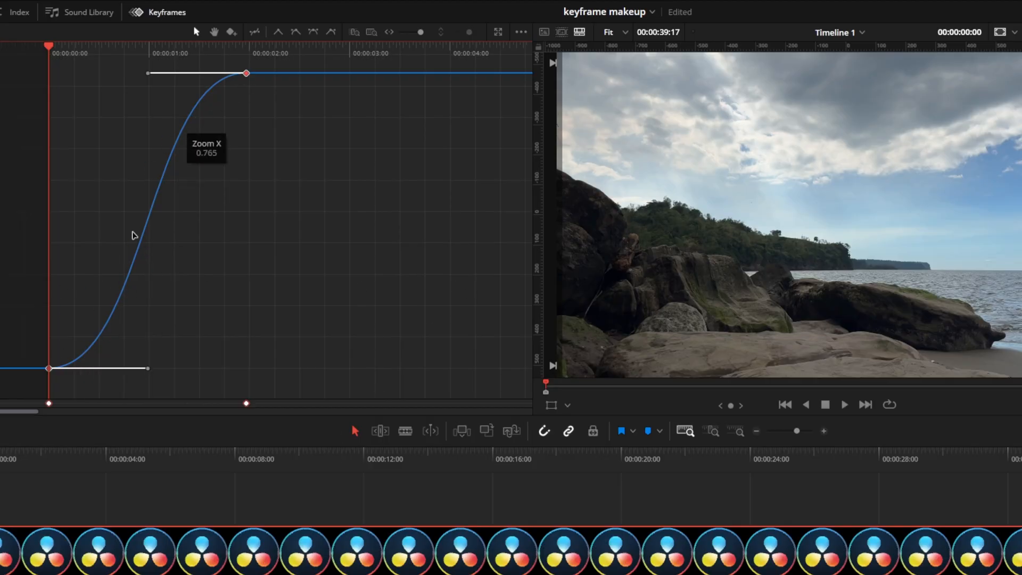
{"action": "mouse_move", "coordinate": [974, 293]}
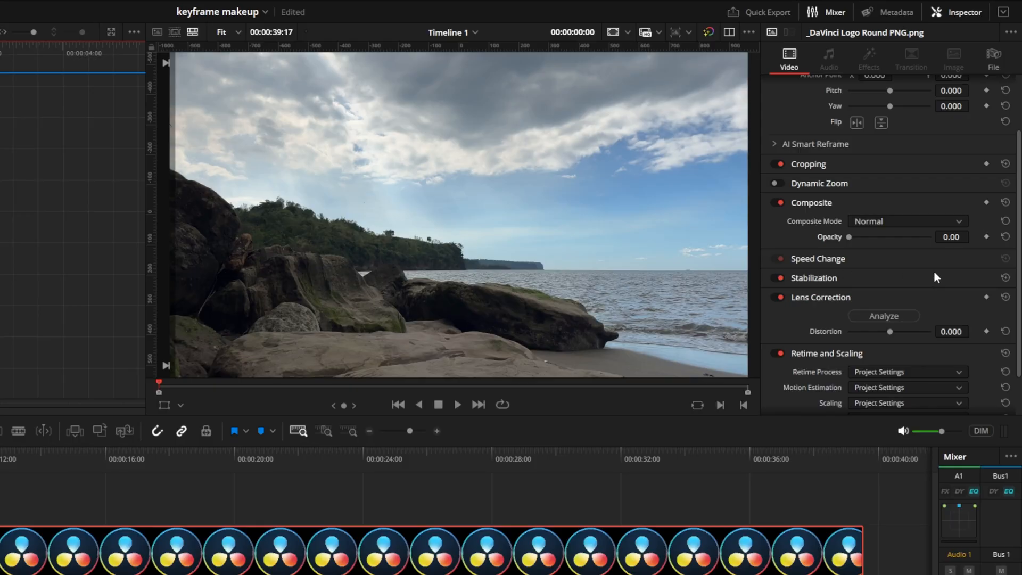
{"action": "mouse_move", "coordinate": [852, 239]}
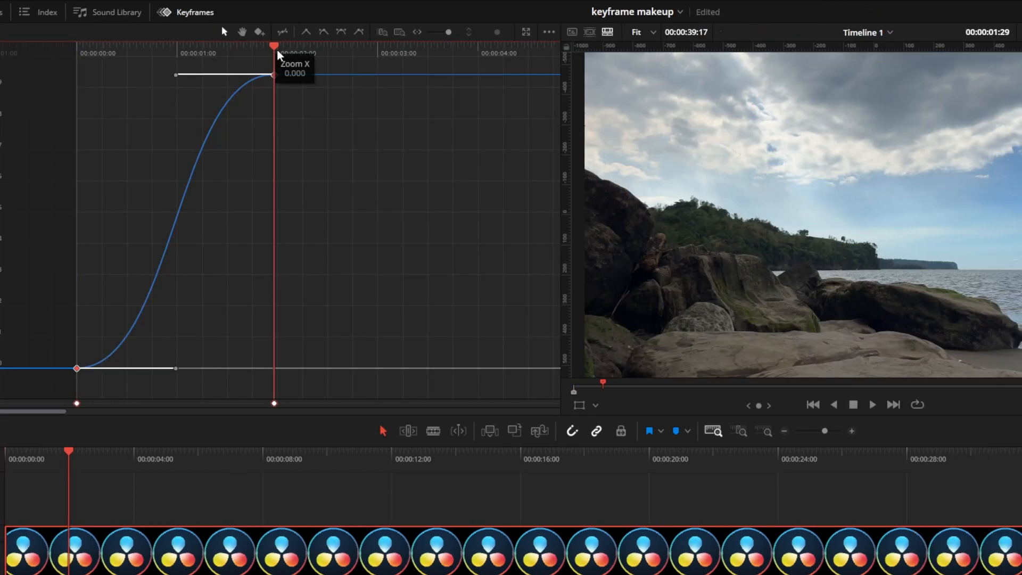
{"action": "mouse_move", "coordinate": [273, 402]}
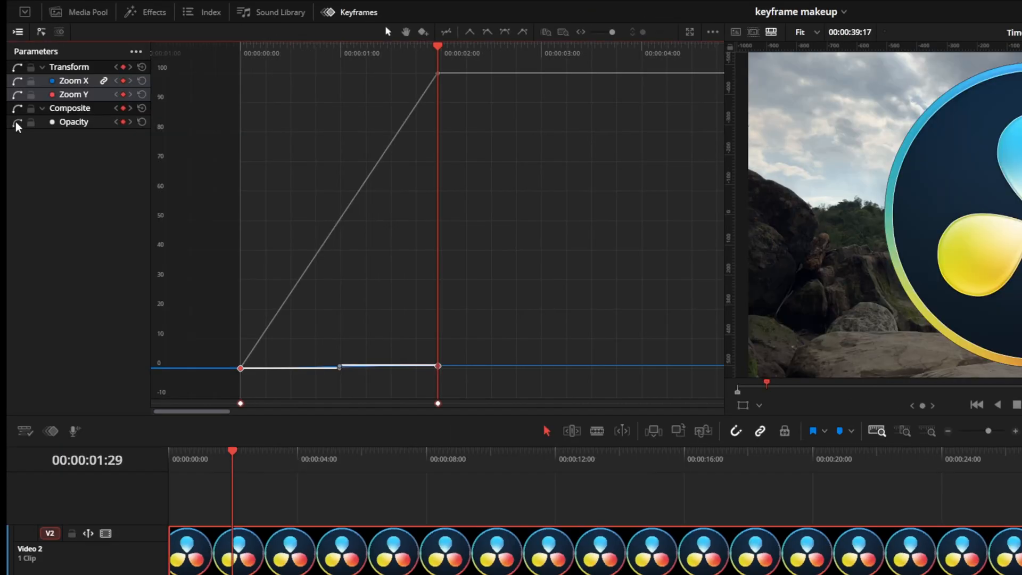
Set the parameter list to Display All Video Parameters
{"action": "left_click", "coordinate": [18, 123]}
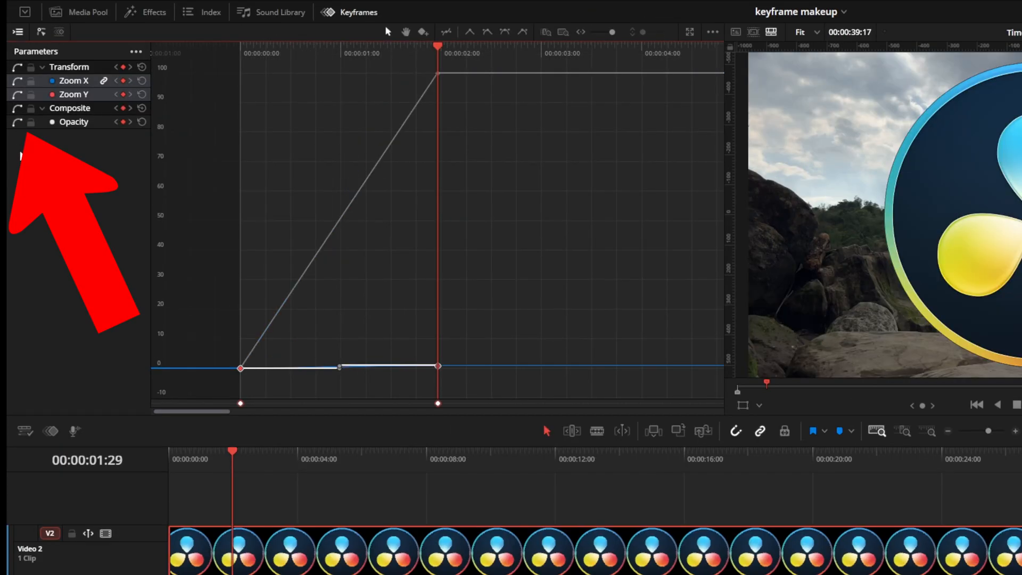
{"action": "mouse_move", "coordinate": [135, 51]}
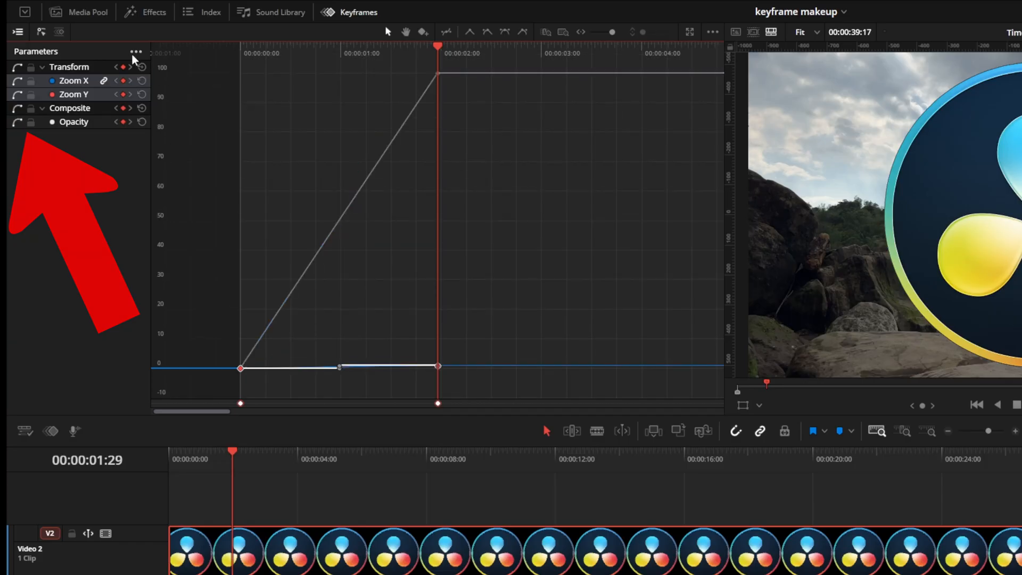
{"action": "left_click", "coordinate": [136, 51]}
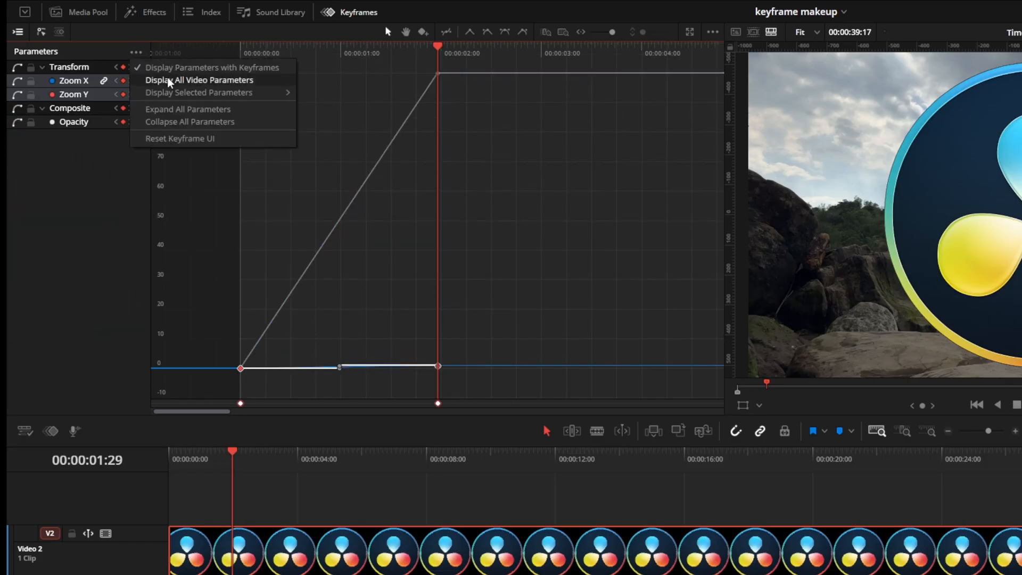
{"action": "left_click", "coordinate": [199, 79]}
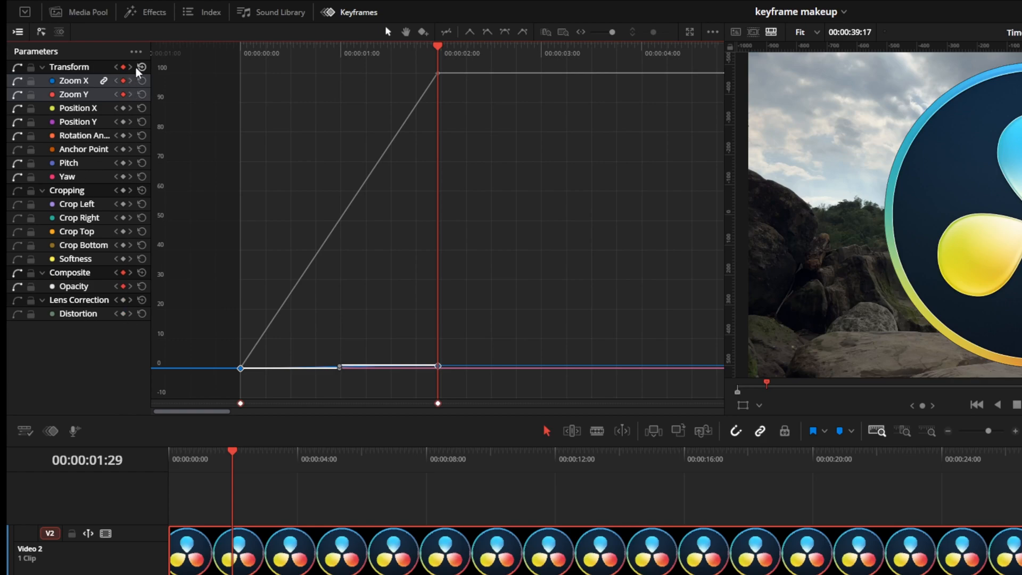
{"action": "left_click", "coordinate": [135, 51]}
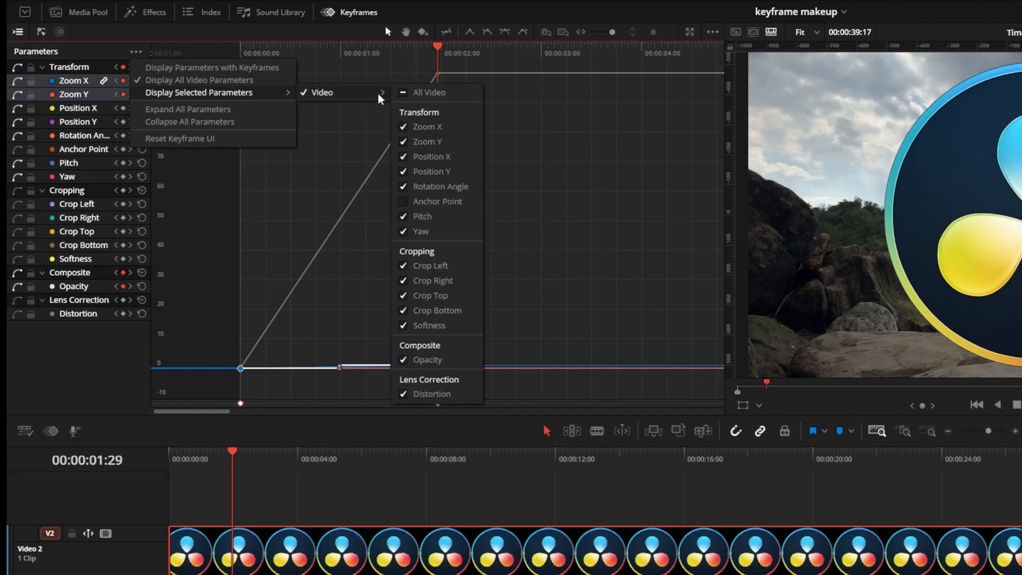
{"action": "mouse_move", "coordinate": [310, 94]}
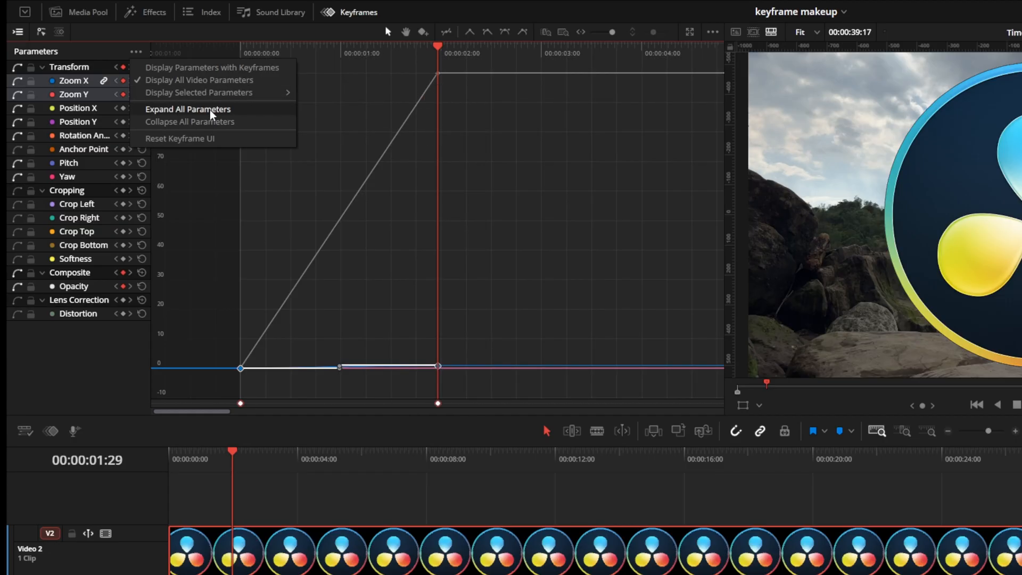
Collapse all parameter groups, then expand Transform and another group
{"action": "left_click", "coordinate": [187, 109]}
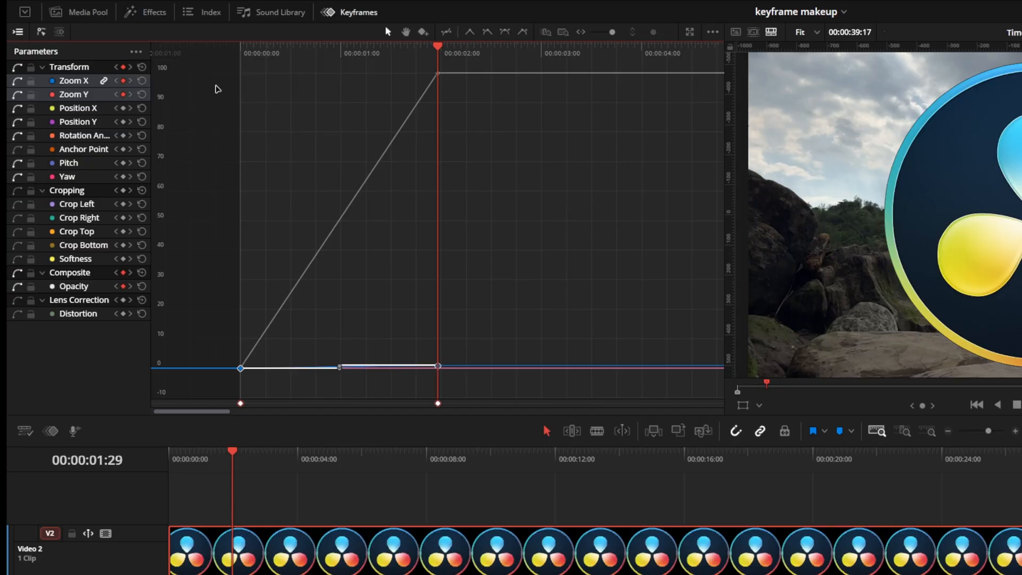
{"action": "left_click", "coordinate": [42, 66]}
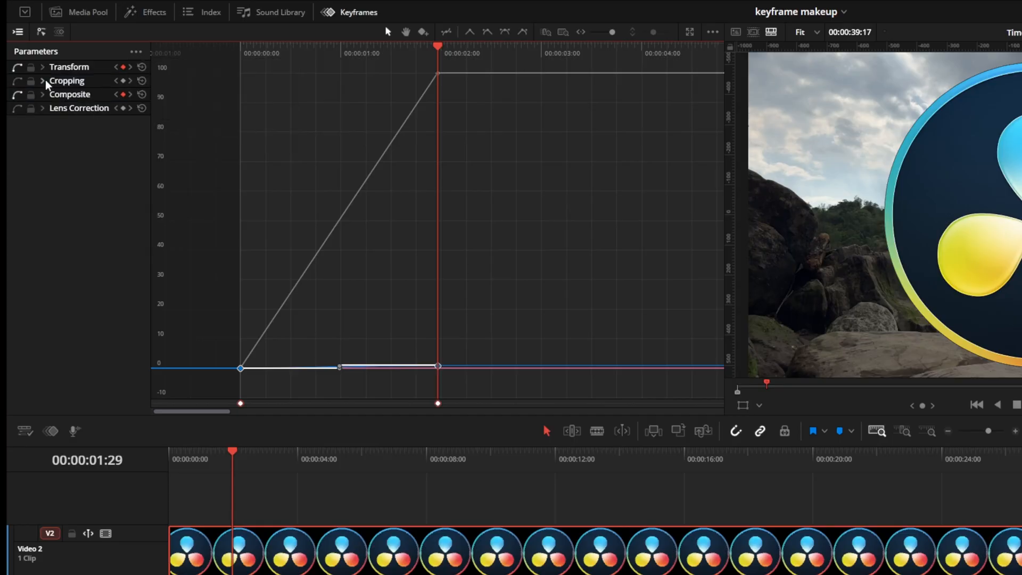
{"action": "left_click", "coordinate": [42, 66]}
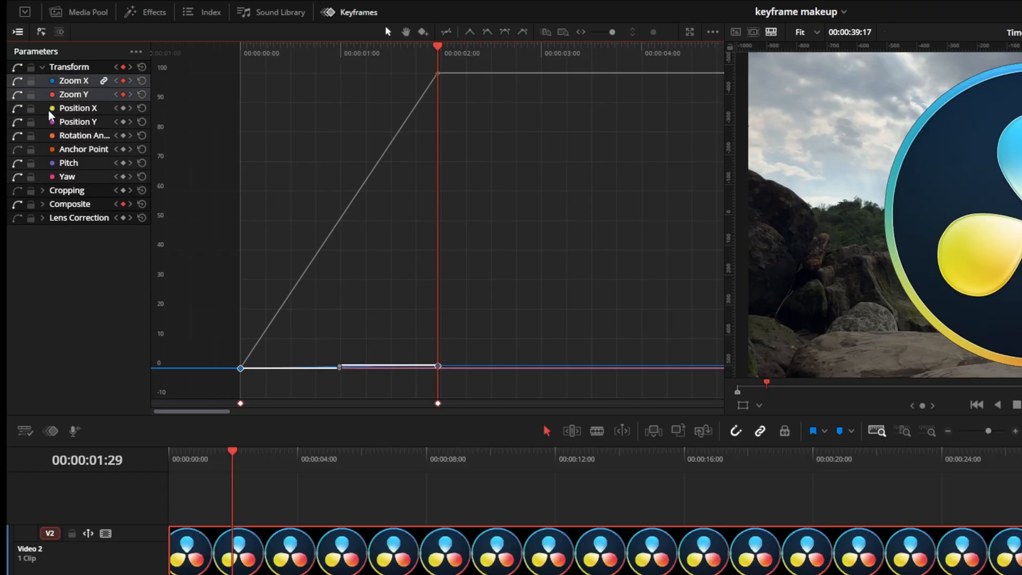
{"action": "left_click", "coordinate": [42, 205]}
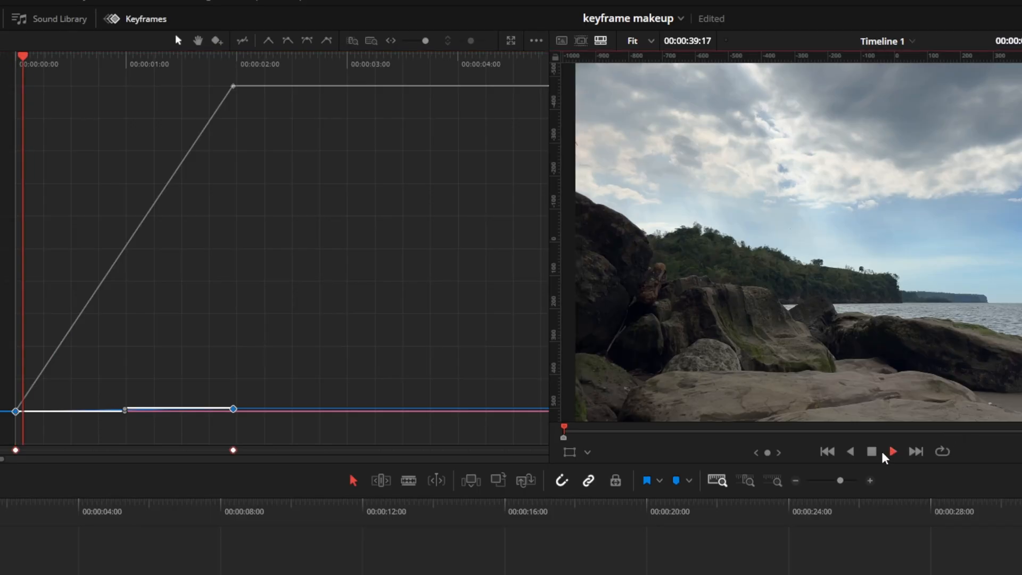
Preview the fade-in, apply Ease In & Out to the Opacity keyframes, and preview again
{"action": "left_click", "coordinate": [893, 452]}
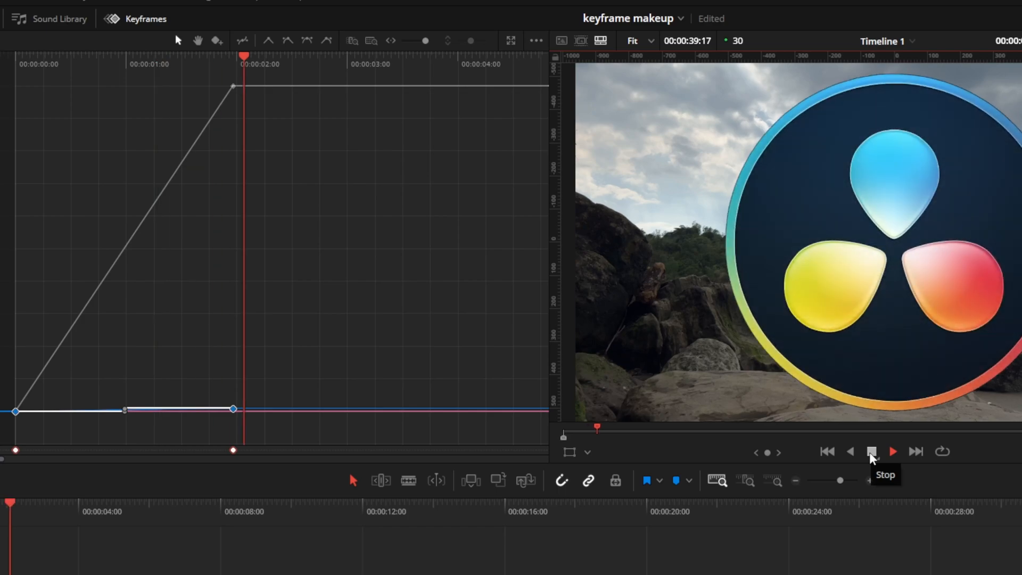
{"action": "left_click", "coordinate": [872, 452]}
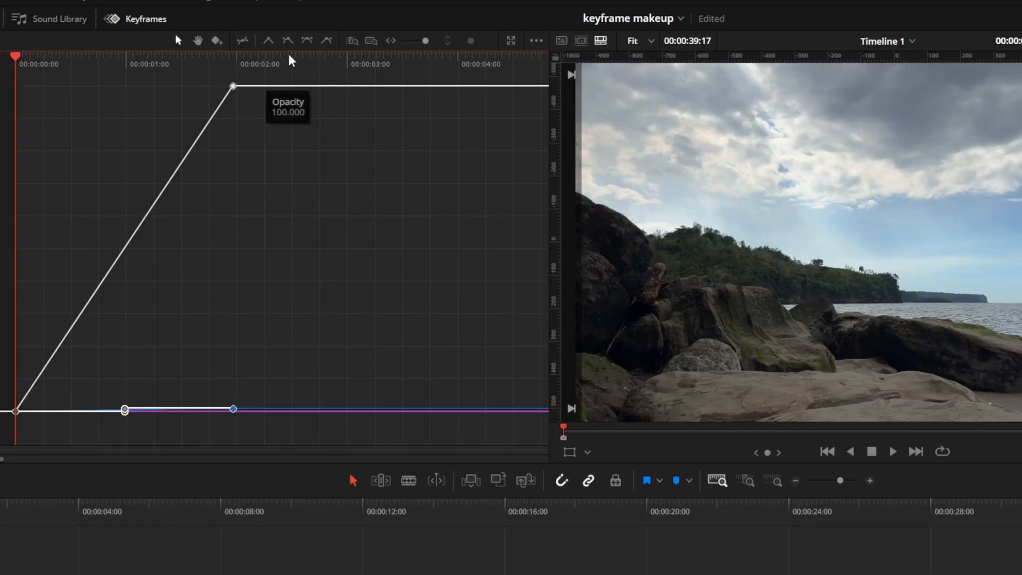
{"action": "left_click", "coordinate": [307, 41]}
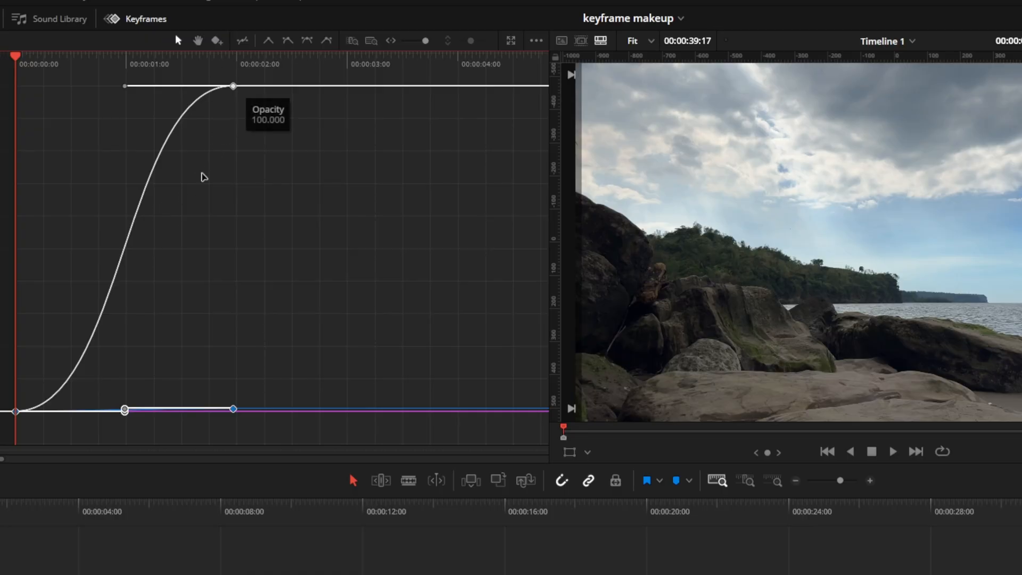
{"action": "mouse_move", "coordinate": [172, 267]}
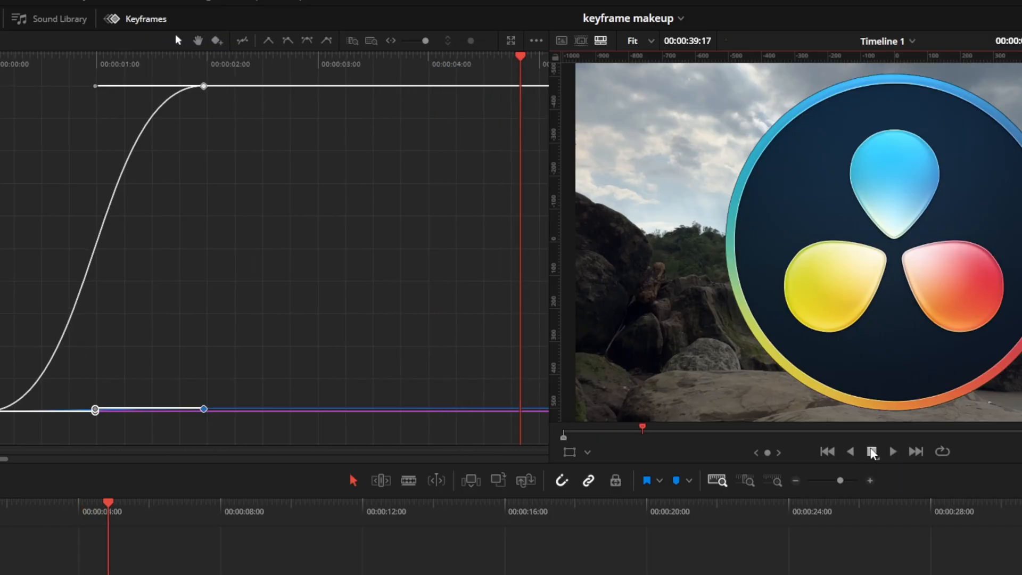
{"action": "left_click", "coordinate": [872, 451]}
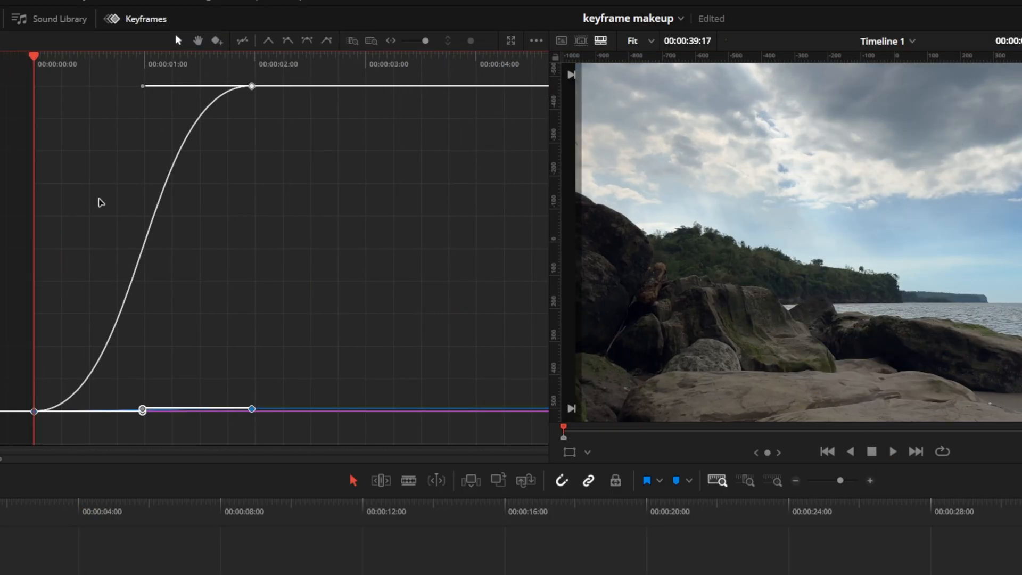
{"action": "mouse_move", "coordinate": [108, 342]}
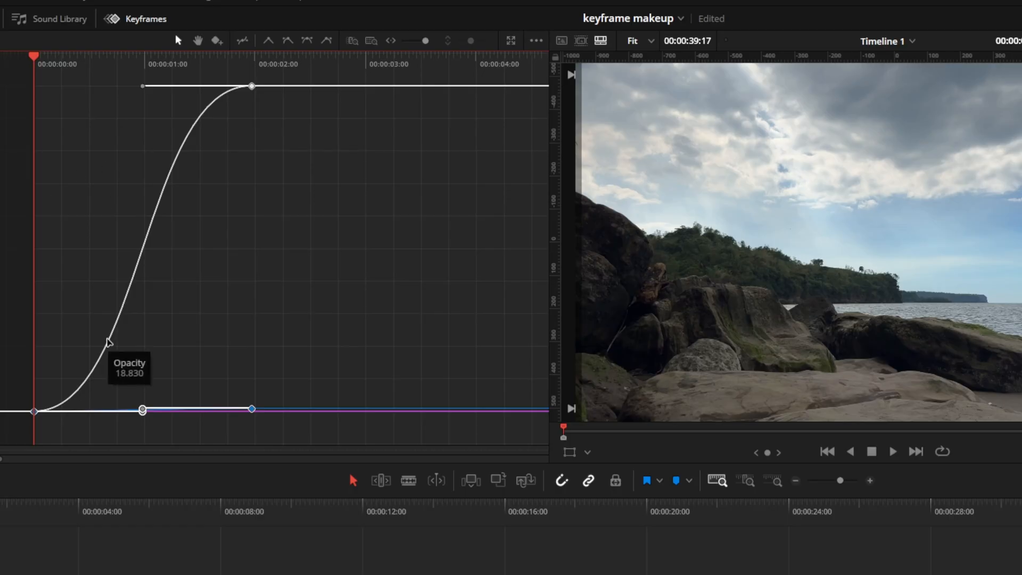